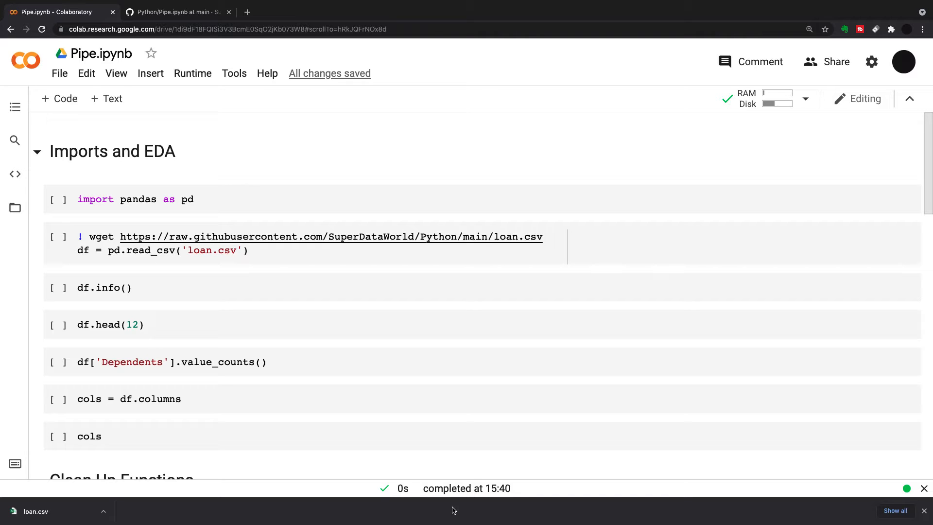
mouse_move(93, 223)
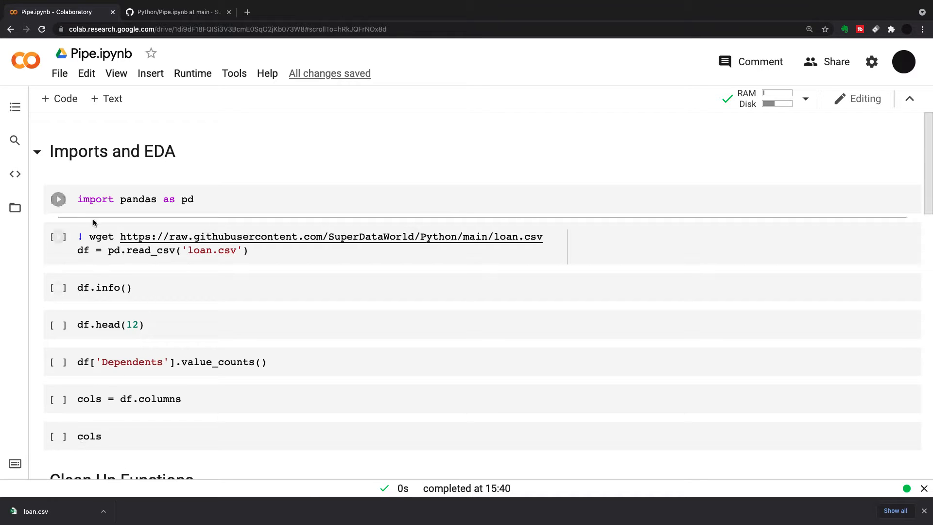
Run the import pandas cell and the cell that downloads and reads loan.csv
click(58, 198)
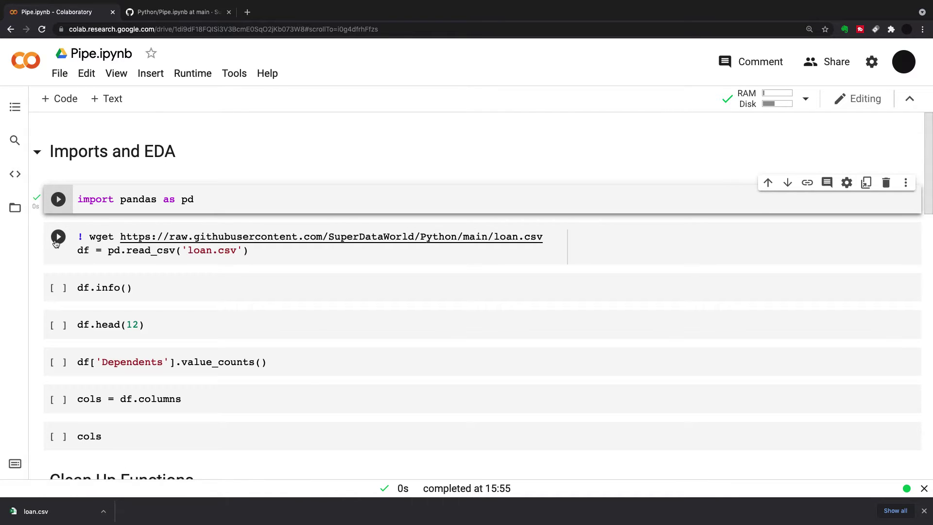
click(58, 236)
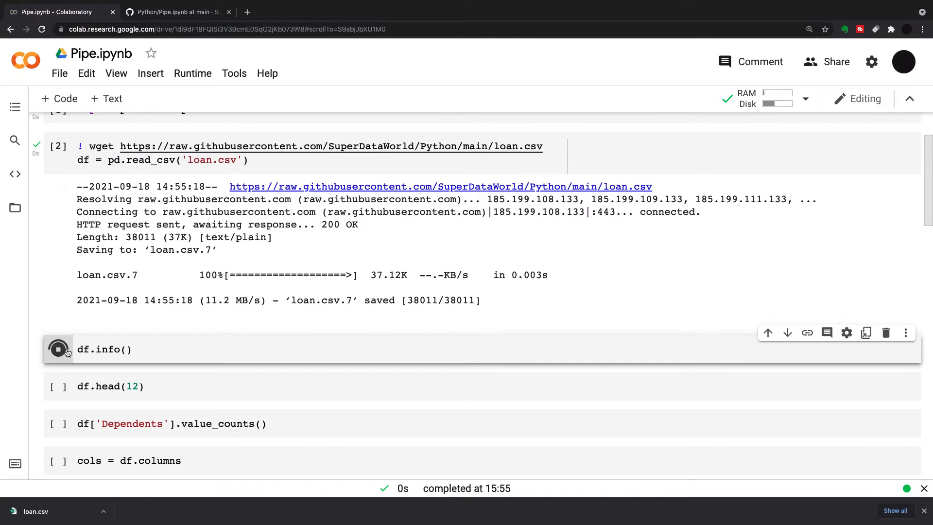
Run df.info() and review the 614-entry, 13-column summary with its missing values
click(58, 350)
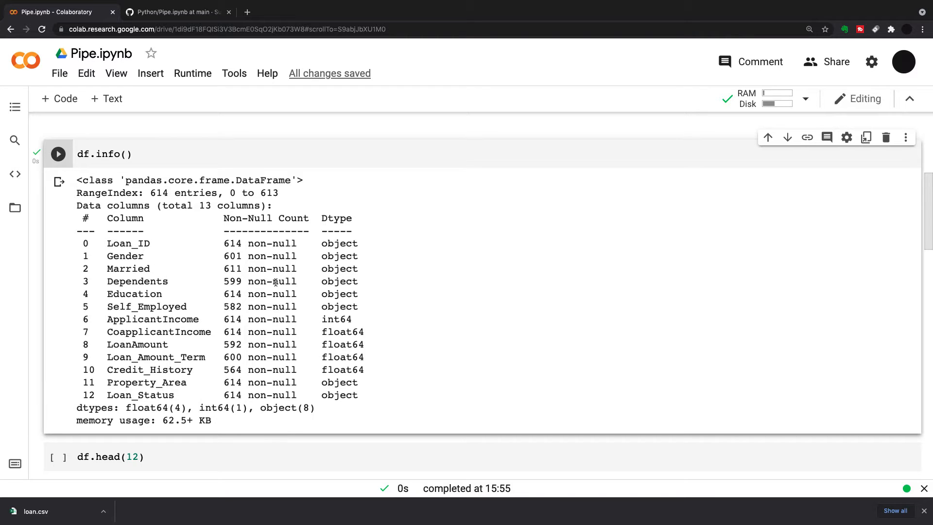
mouse_move(214, 273)
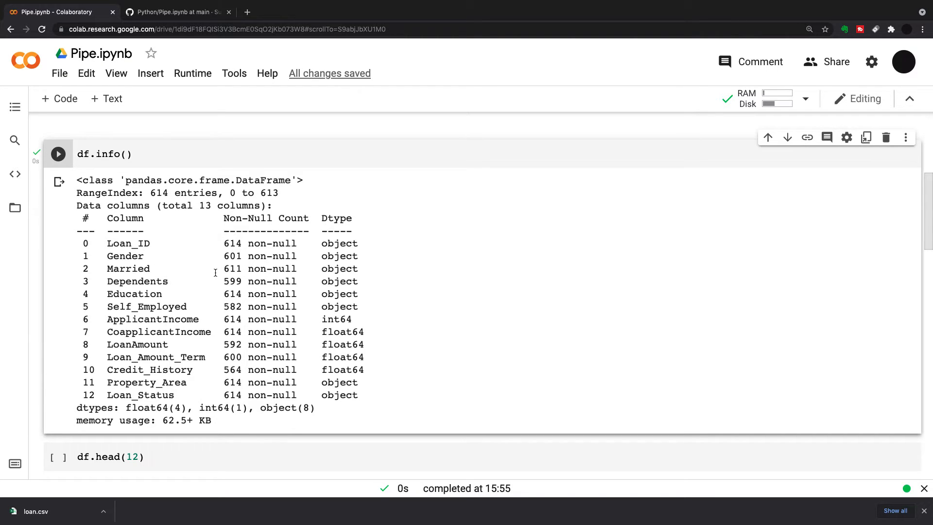
mouse_move(225, 263)
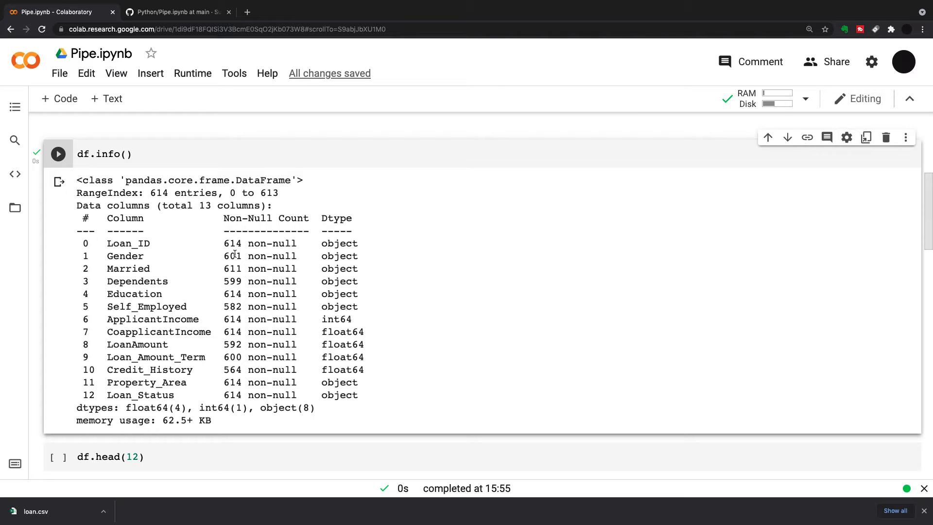
scroll(down, 3)
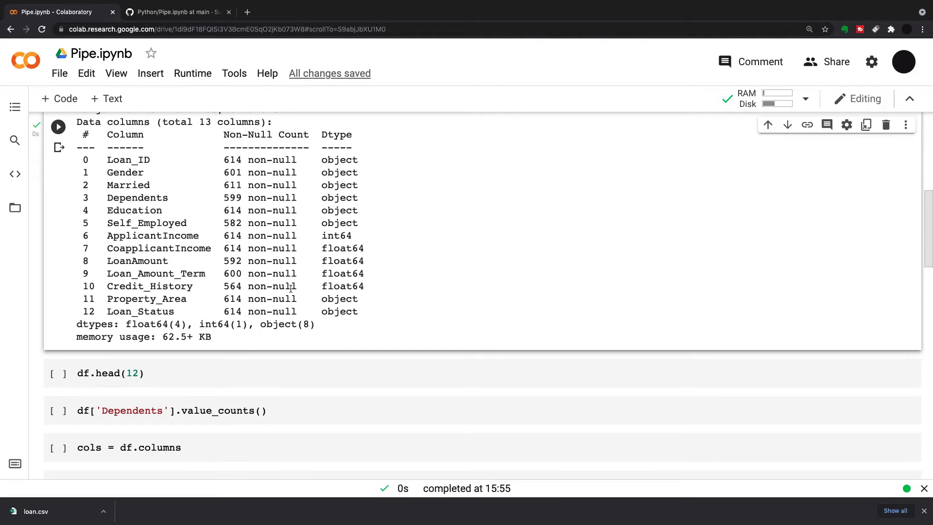
Run df.head(12), review the NaN entries, and highlight the '3+' Dependents value
click(58, 373)
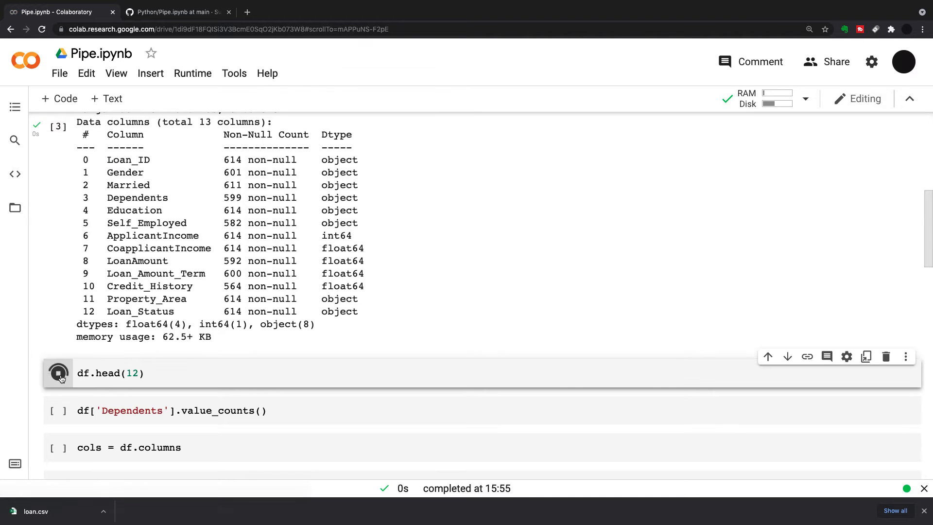
click(58, 374)
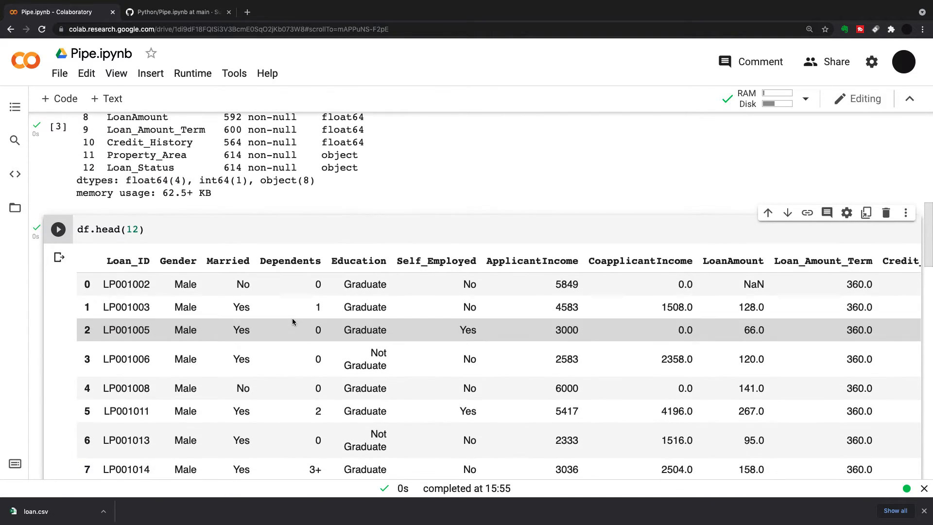
mouse_move(753, 283)
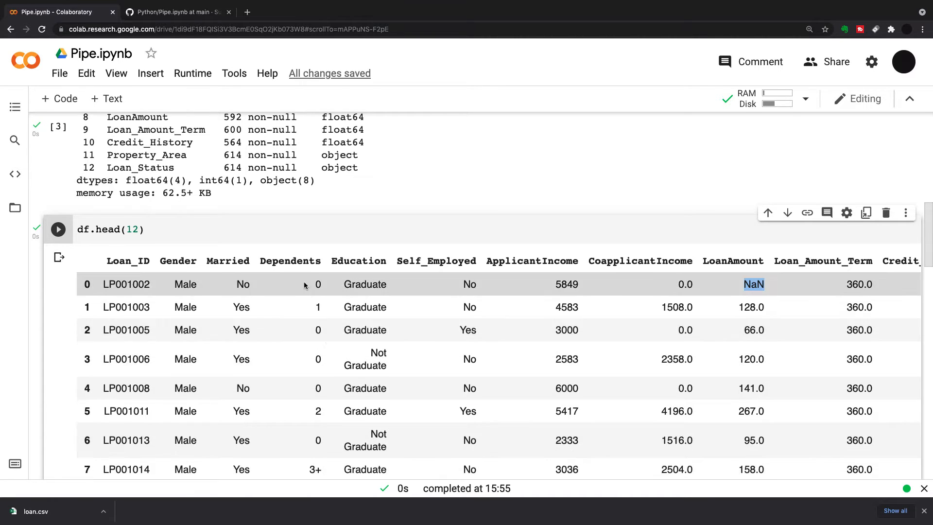
scroll(up, 3)
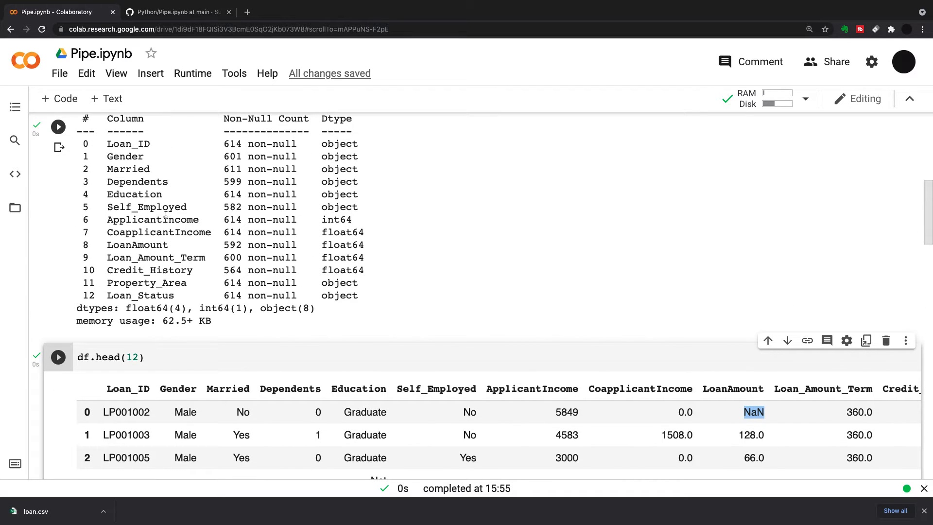
mouse_move(363, 271)
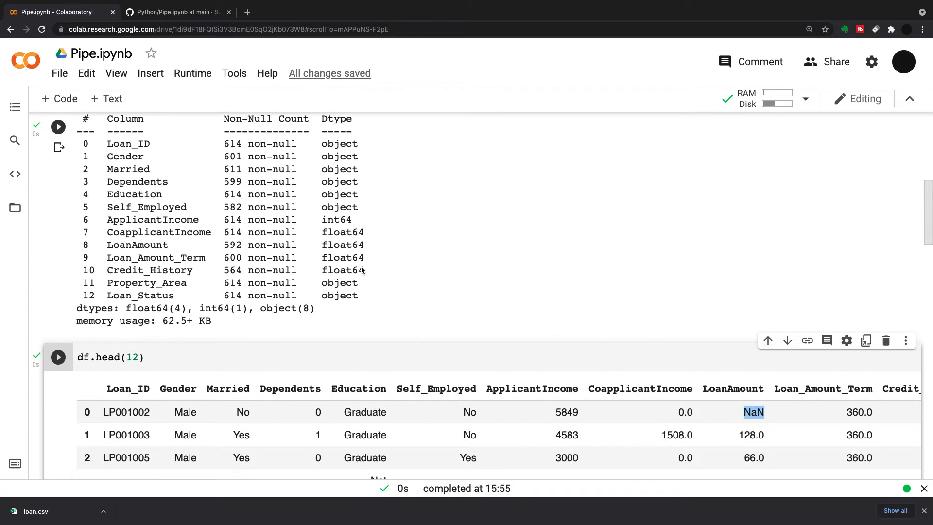
scroll(down, 3)
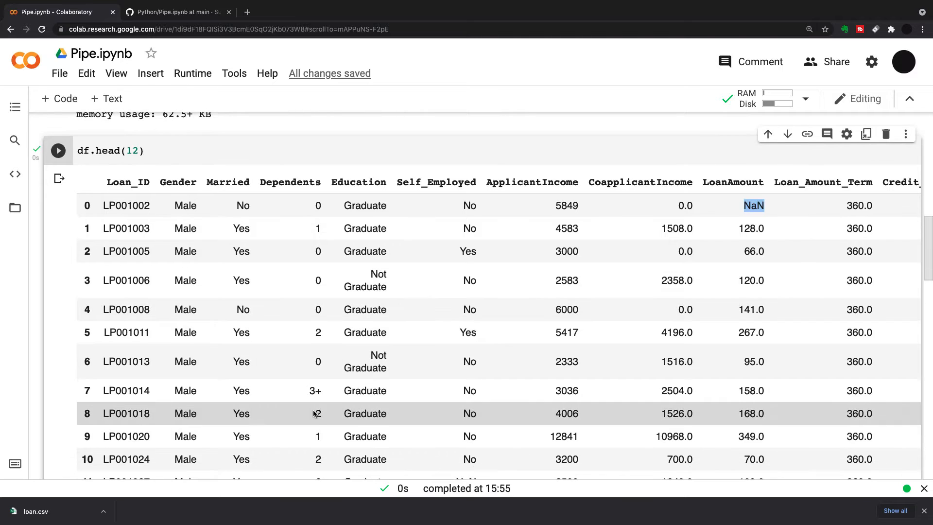
click(315, 390)
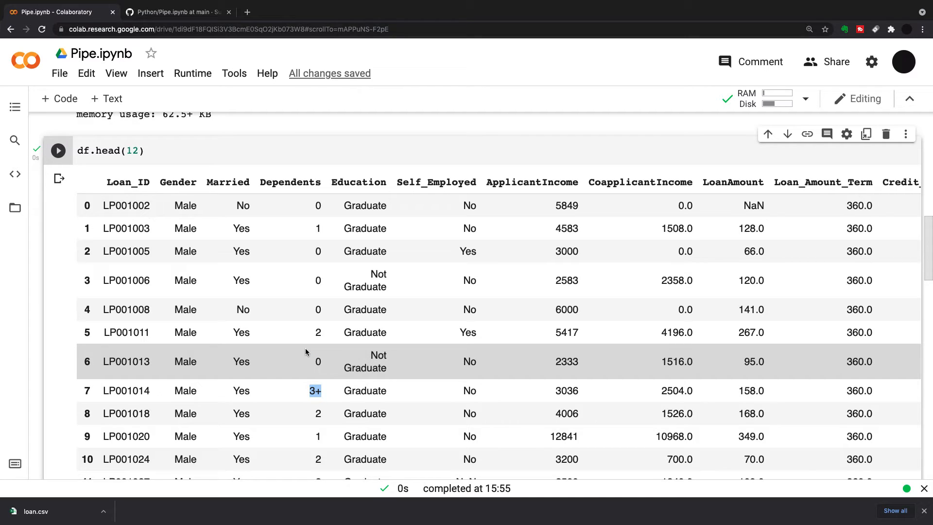
scroll(down, 3)
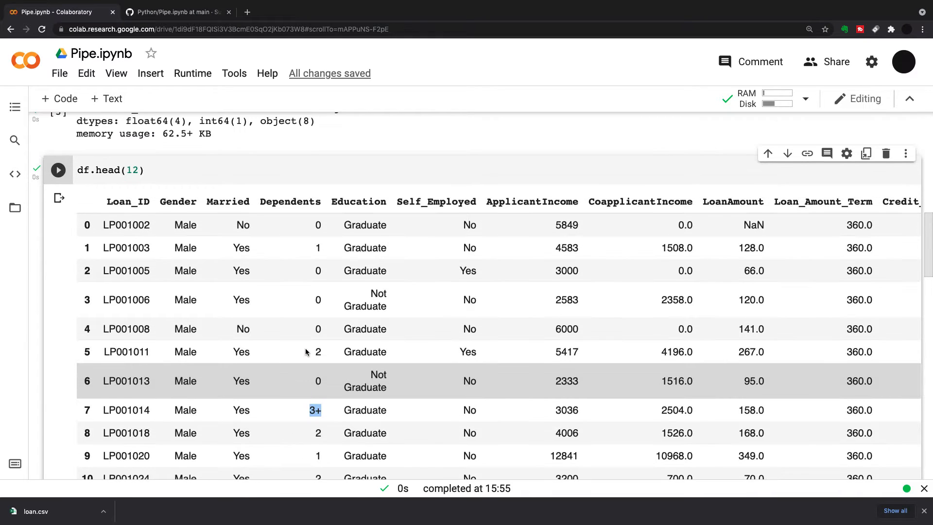
scroll(down, 3)
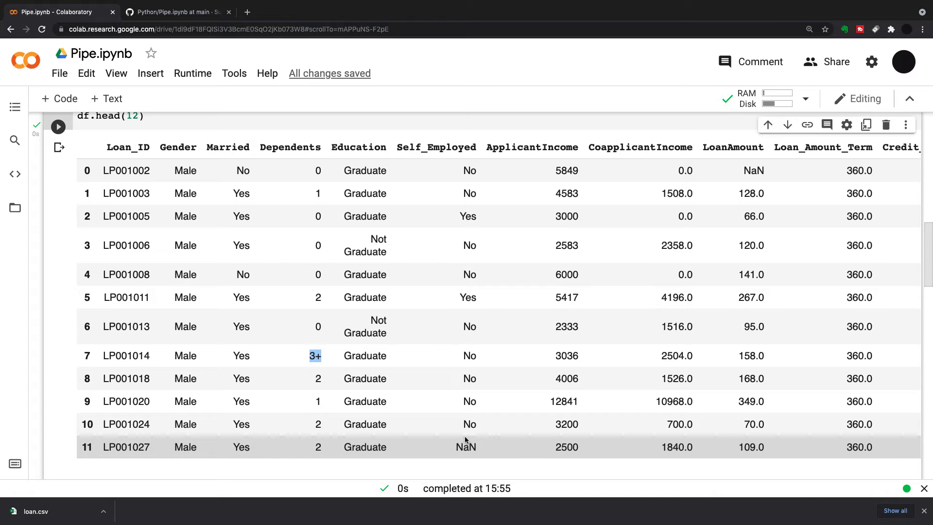
scroll(down, 3)
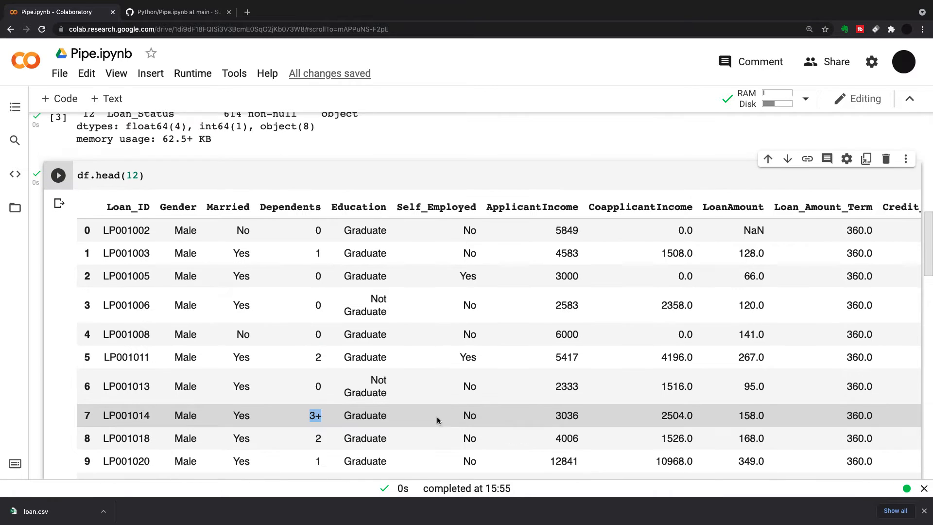
scroll(up, 3)
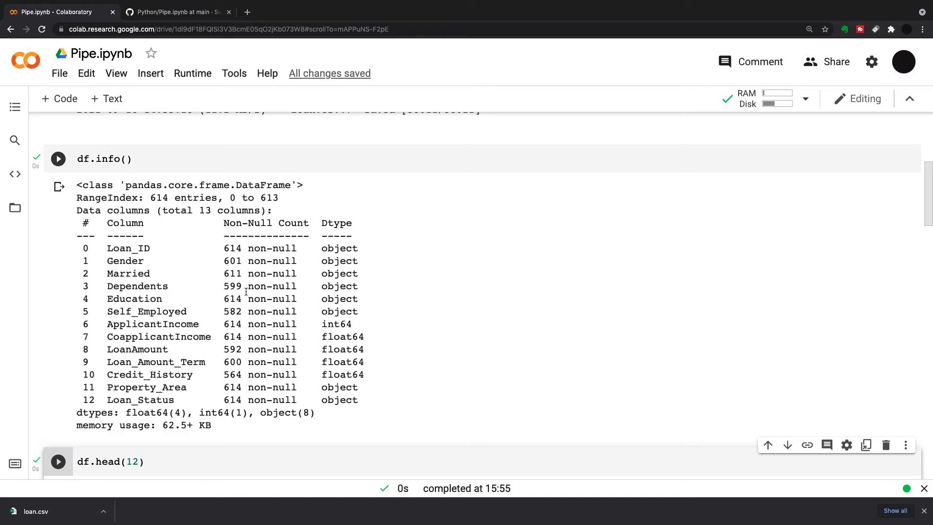
scroll(down, 3)
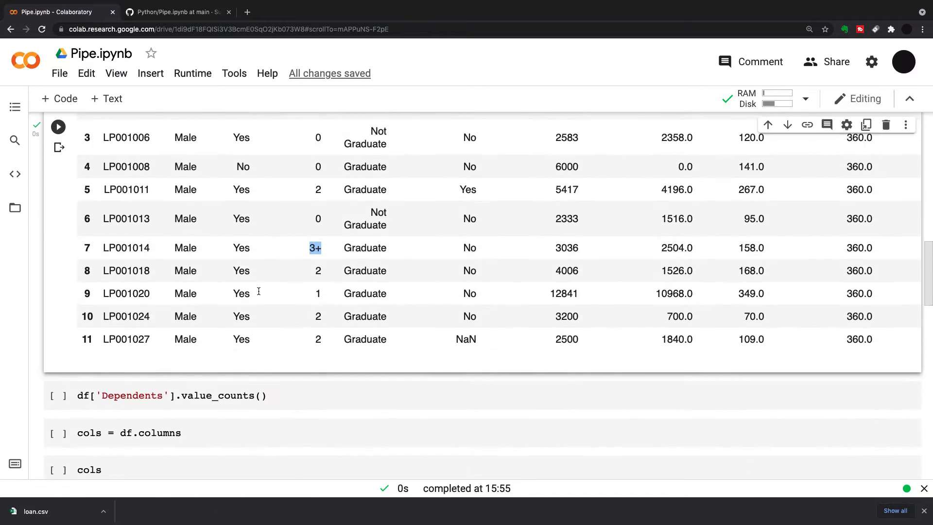
Run df['Dependents'].value_counts() and review the counts, including 51 rows of '3+'
click(58, 366)
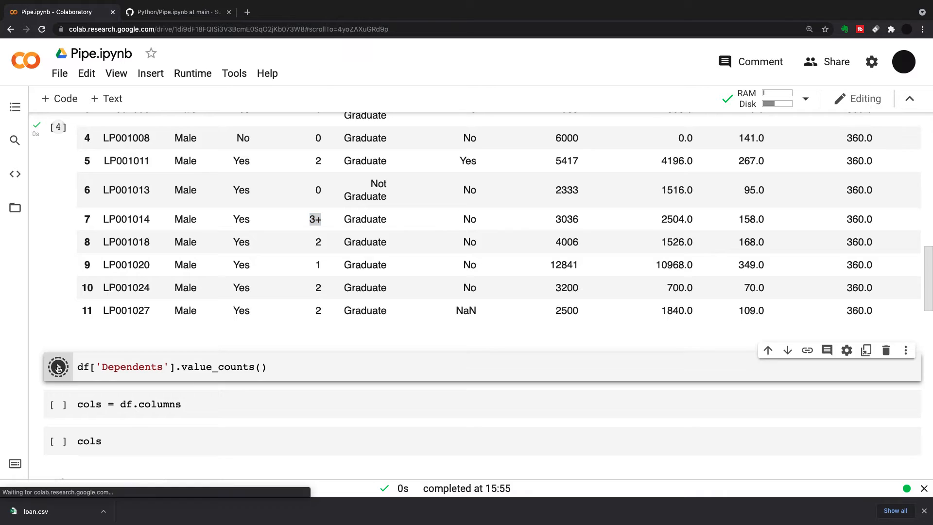
click(57, 366)
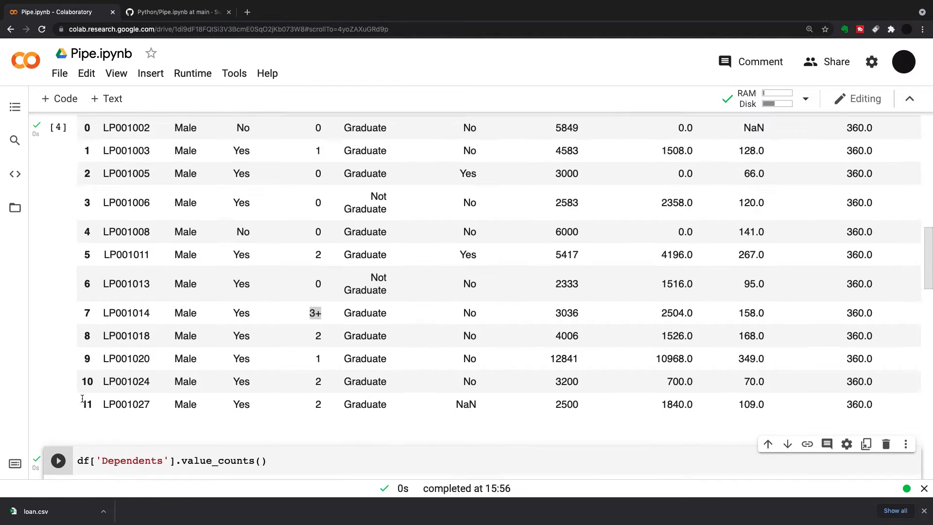
scroll(up, 3)
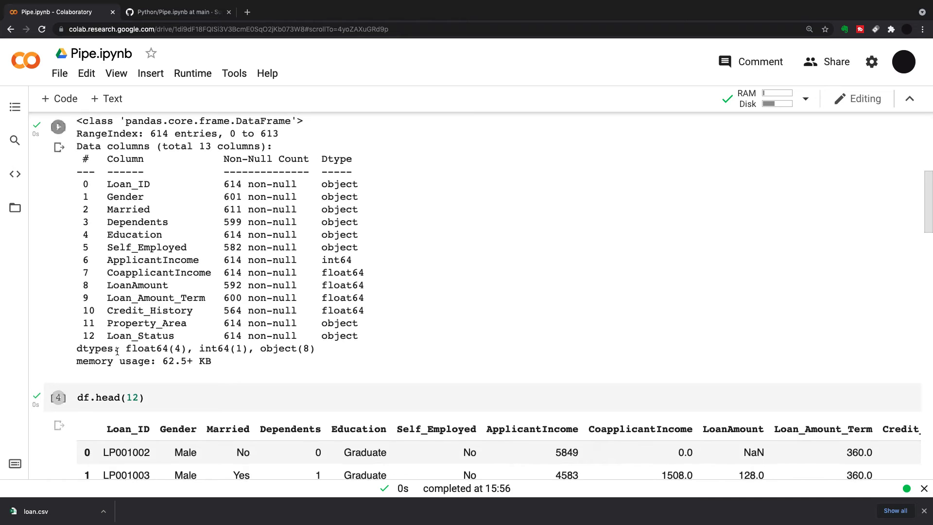
scroll(down, 3)
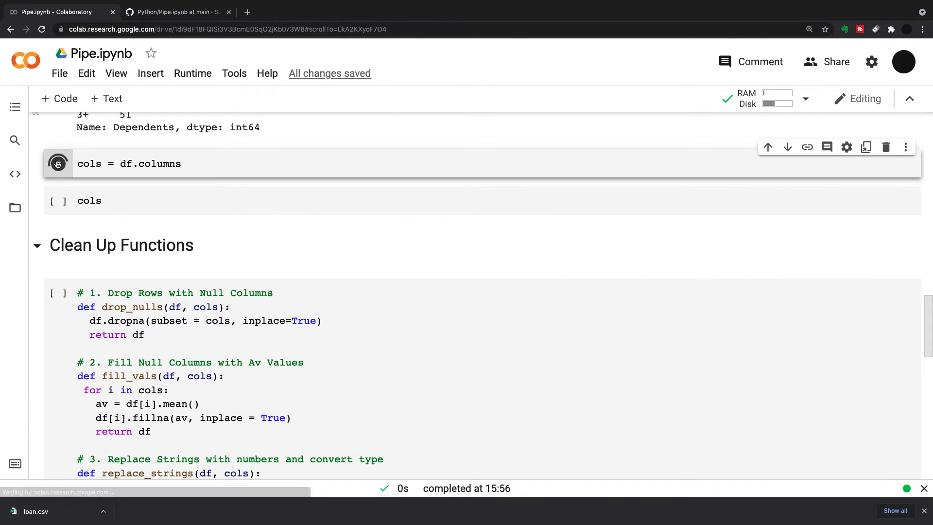
click(58, 163)
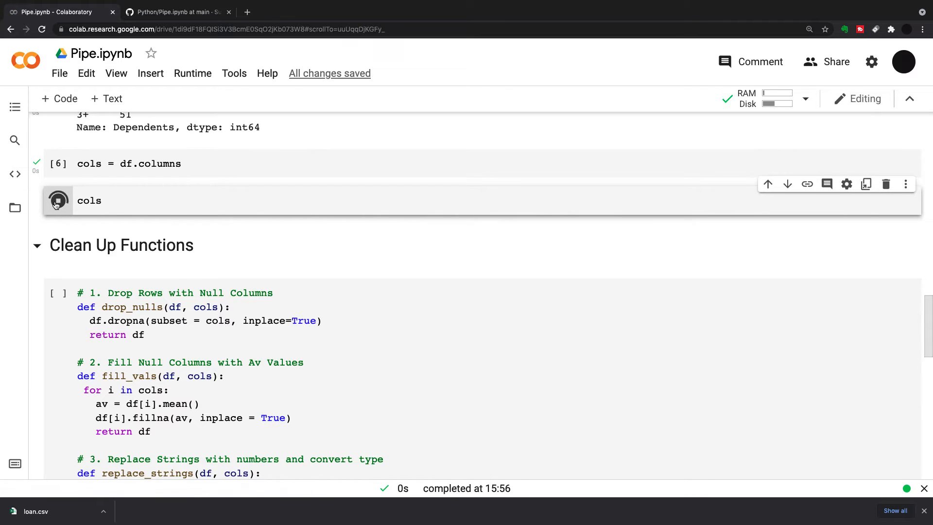
click(58, 200)
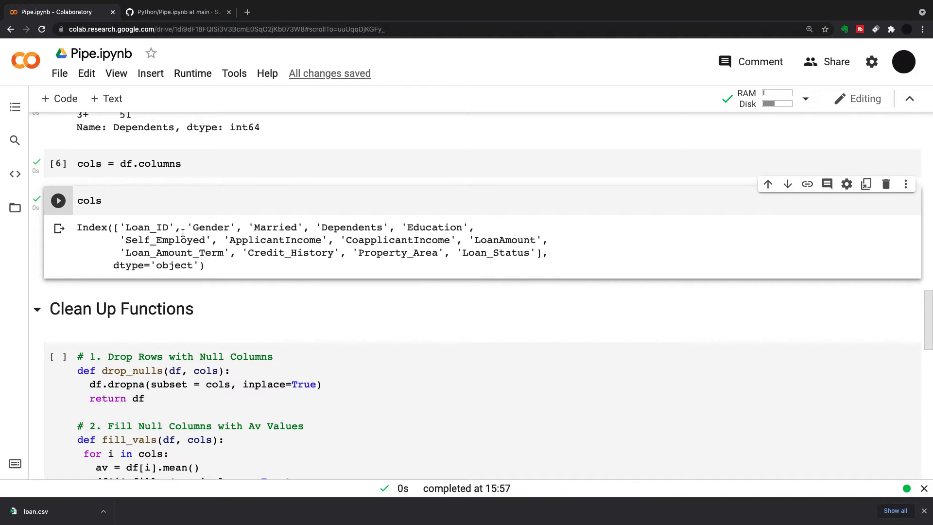
mouse_move(160, 237)
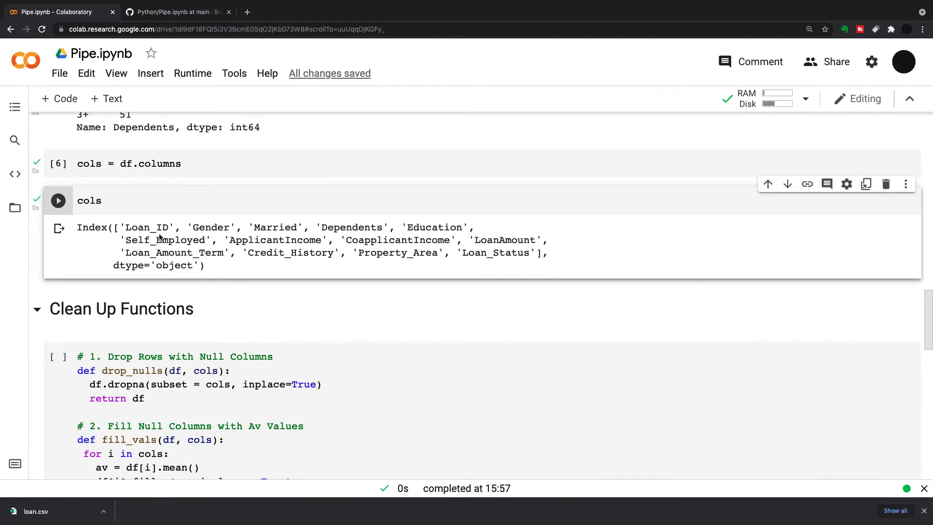
mouse_move(134, 237)
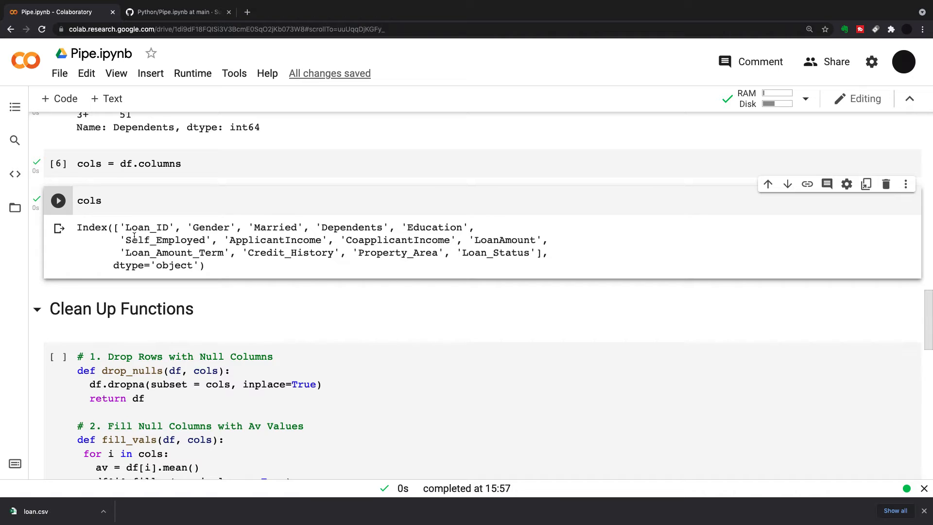
scroll(down, 3)
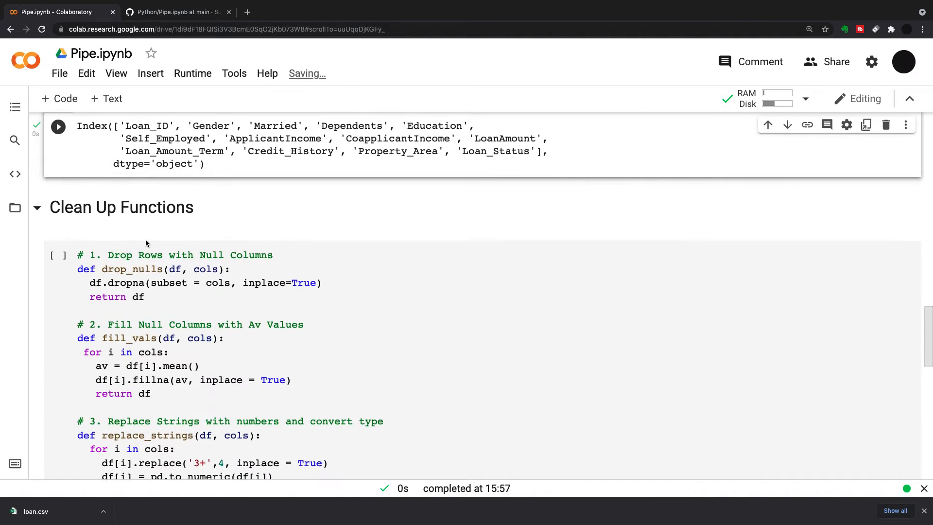
scroll(down, 3)
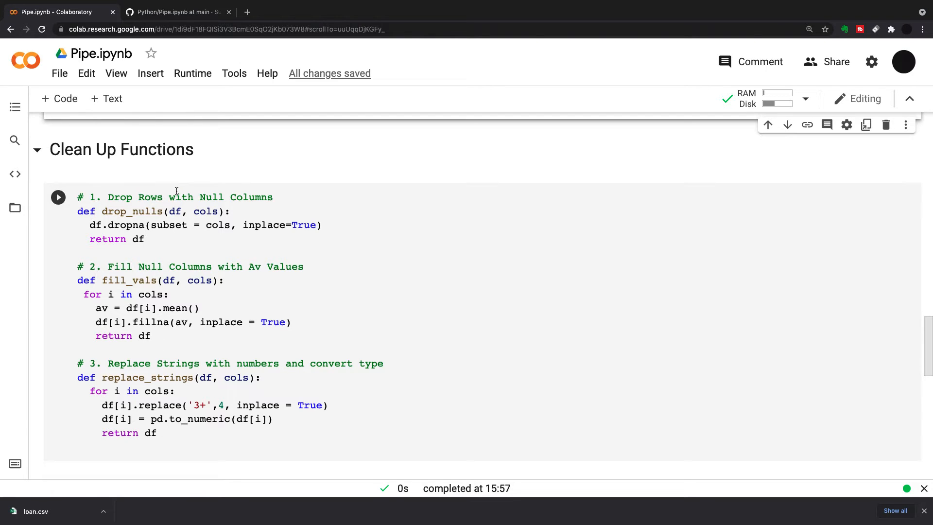
mouse_move(175, 193)
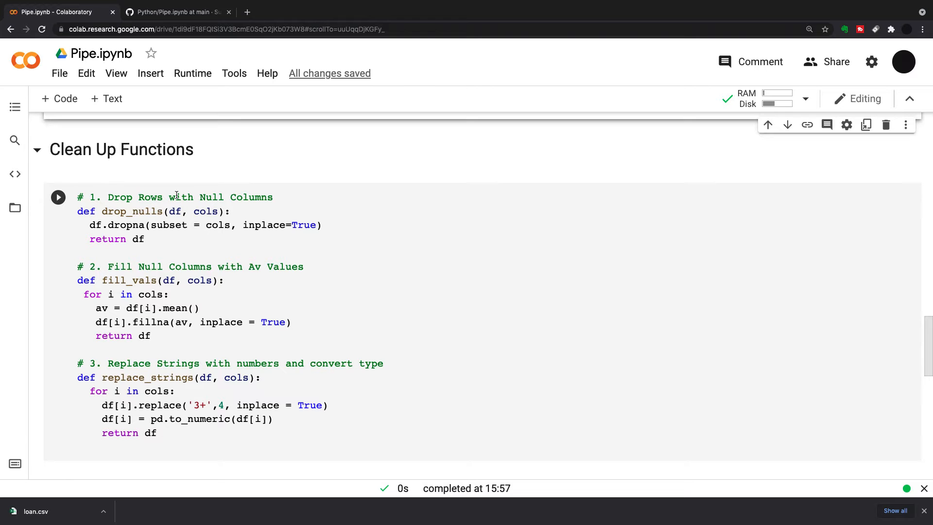
scroll(up, 3)
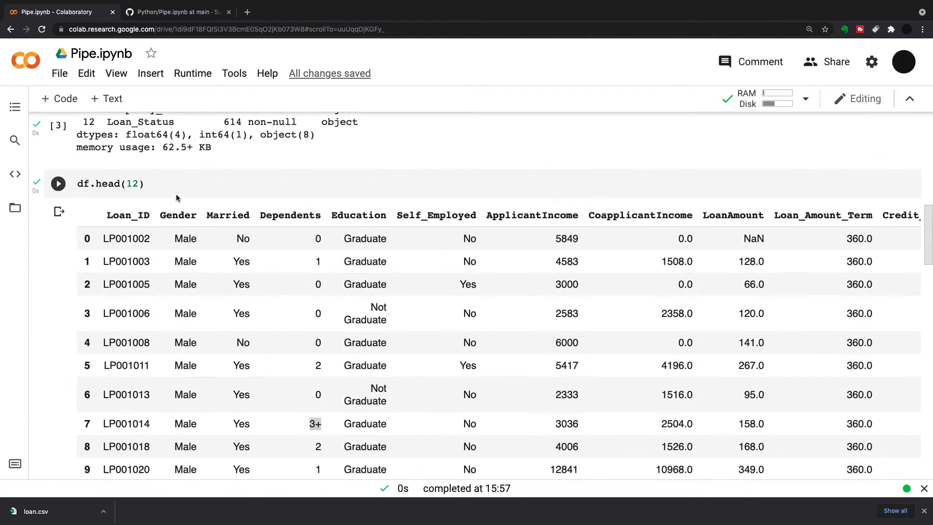
scroll(up, 3)
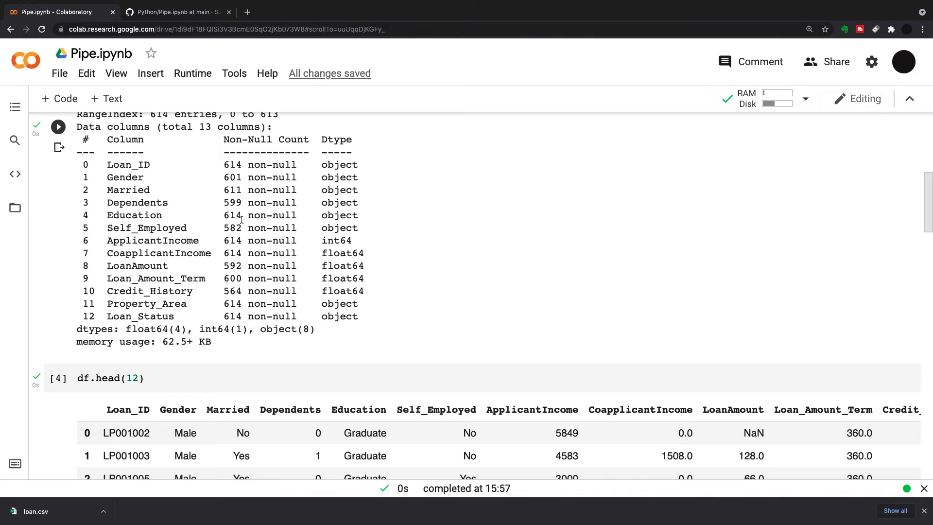
scroll(down, 3)
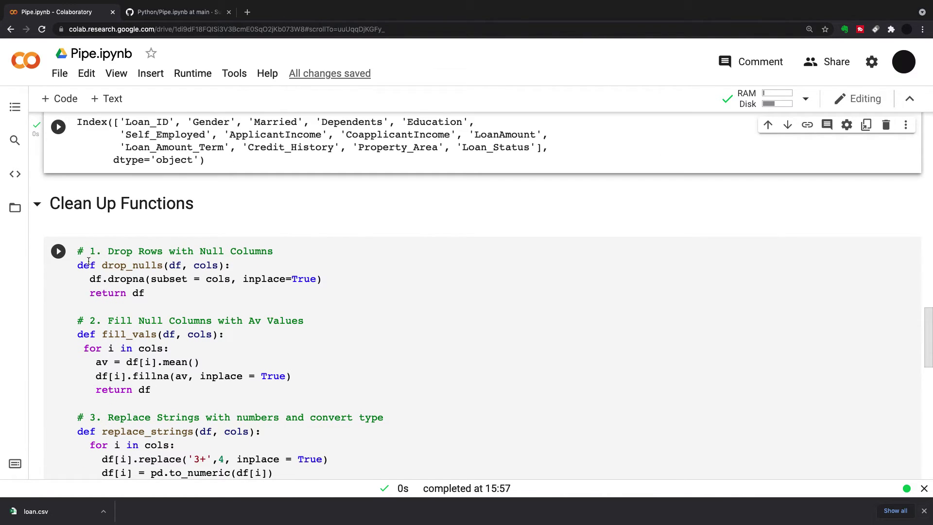
mouse_move(175, 265)
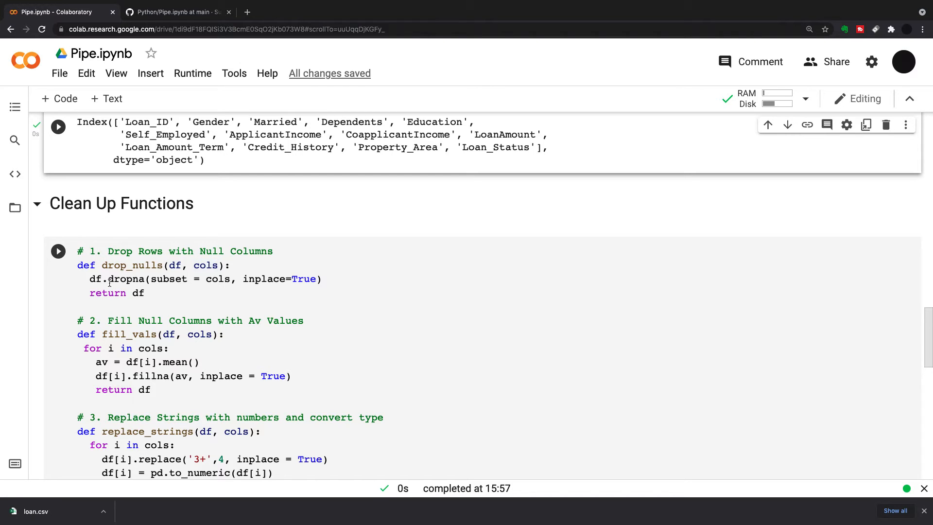
mouse_move(167, 279)
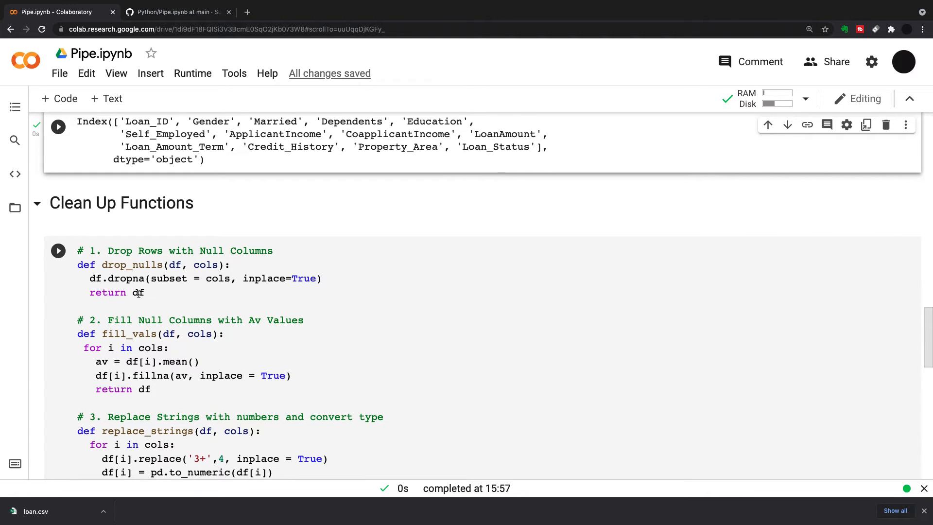
scroll(down, 3)
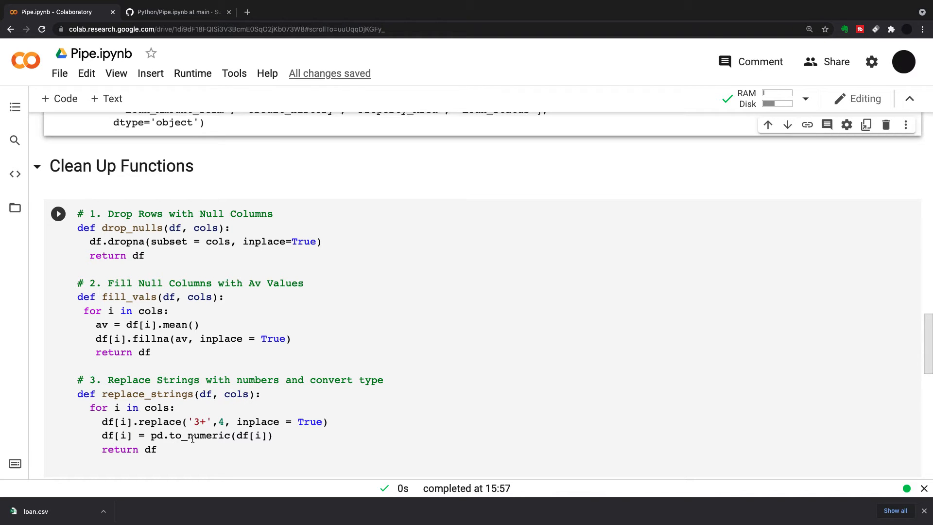
mouse_move(140, 228)
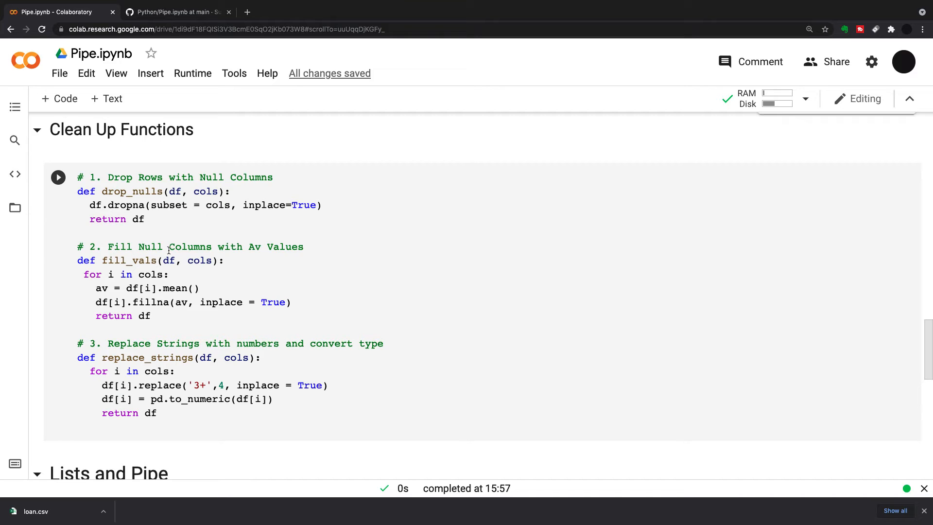
mouse_move(175, 254)
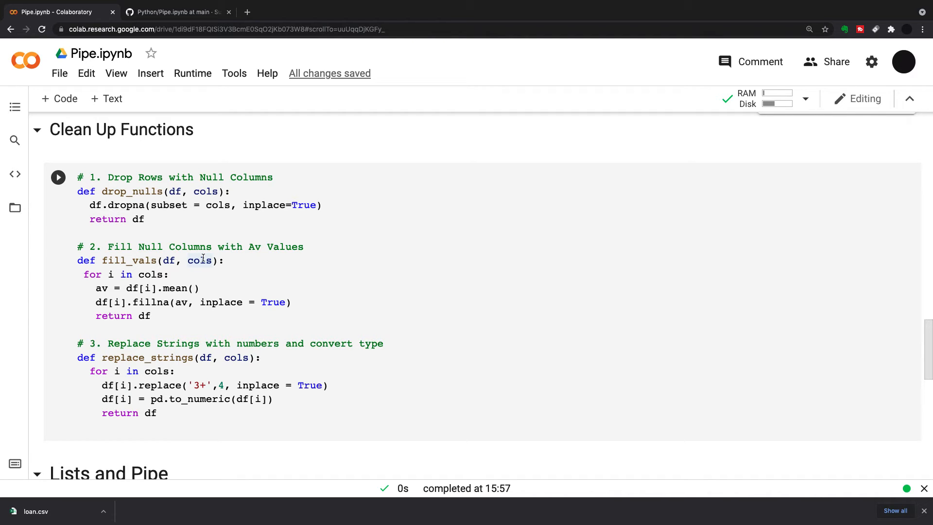
mouse_move(100, 287)
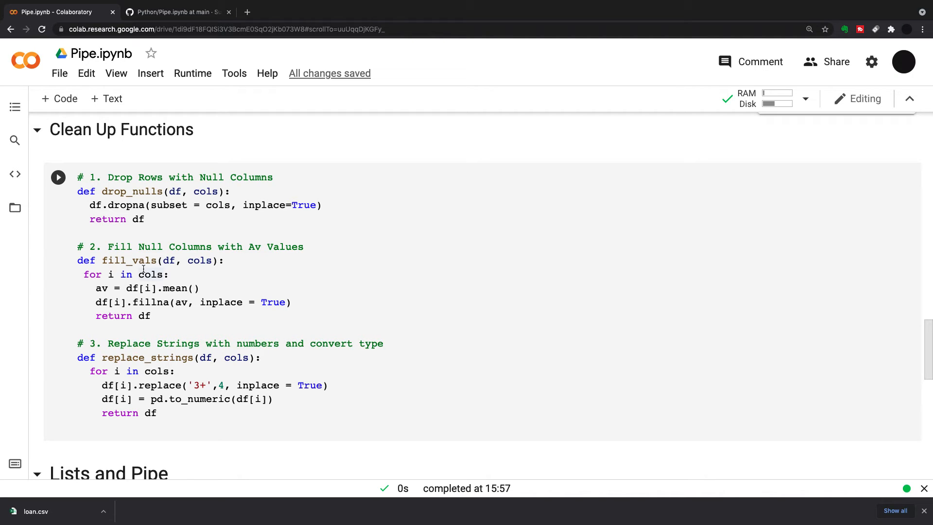
mouse_move(111, 296)
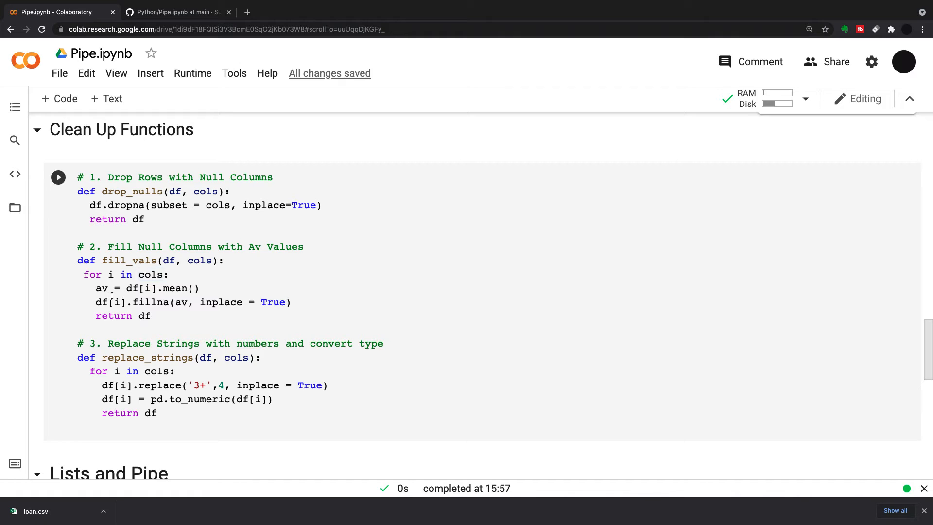
mouse_move(183, 300)
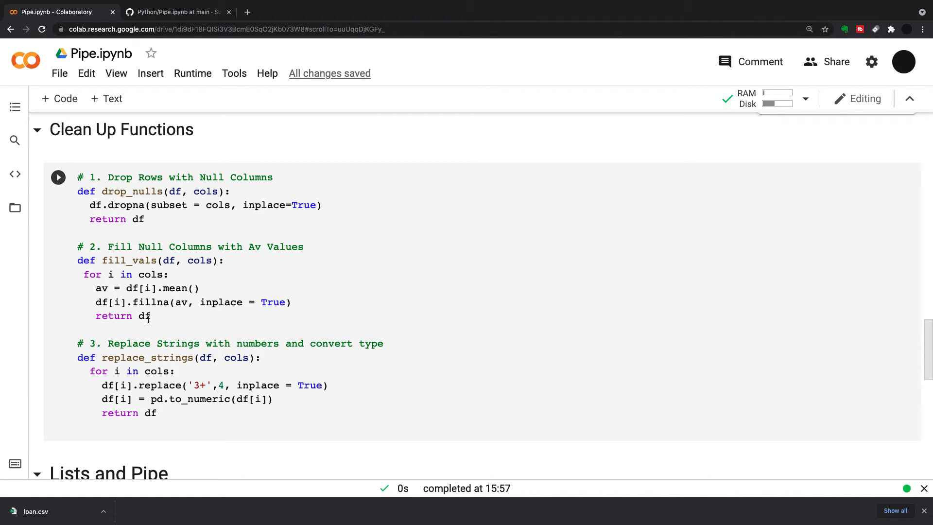
scroll(down, 3)
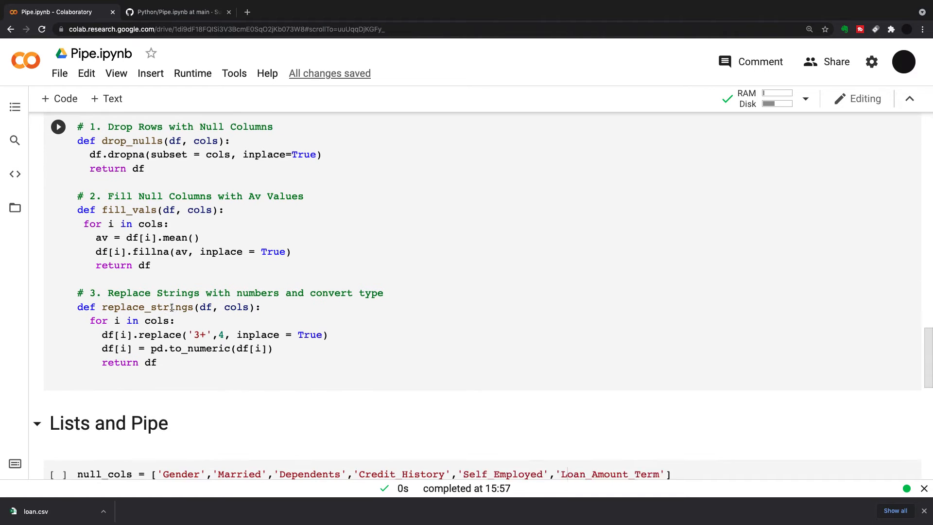
scroll(down, 3)
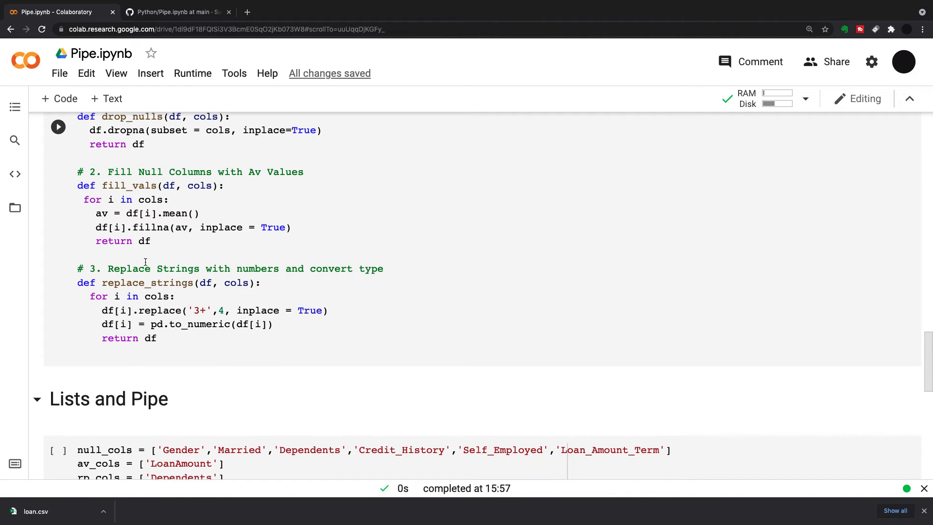
mouse_move(278, 252)
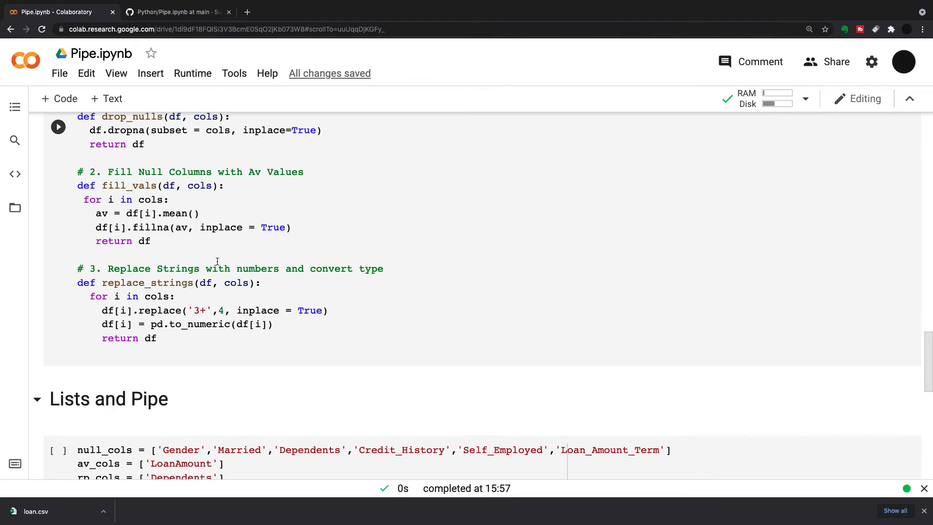
mouse_move(195, 307)
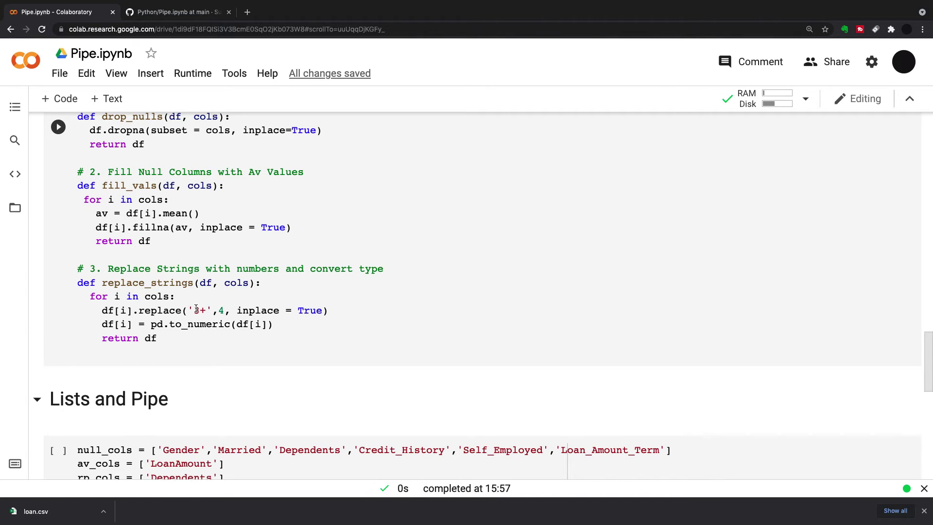
scroll(up, 3)
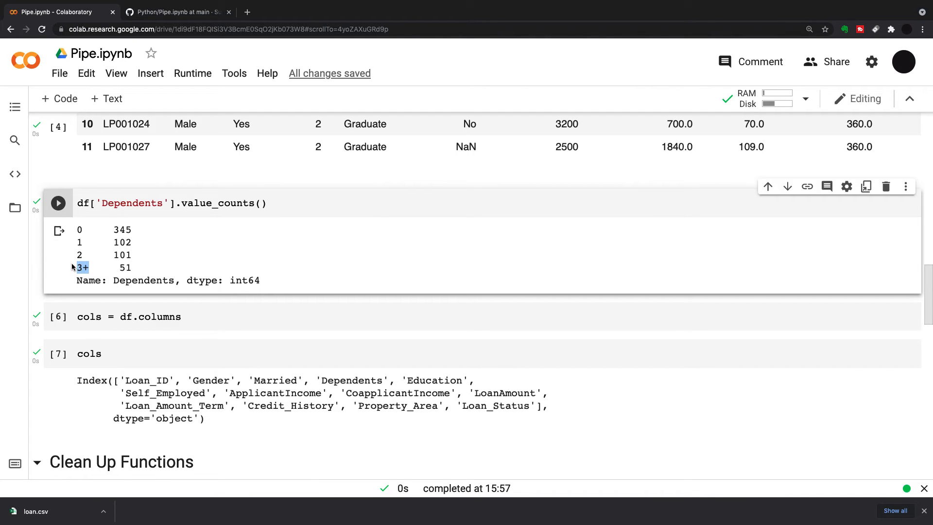
scroll(down, 3)
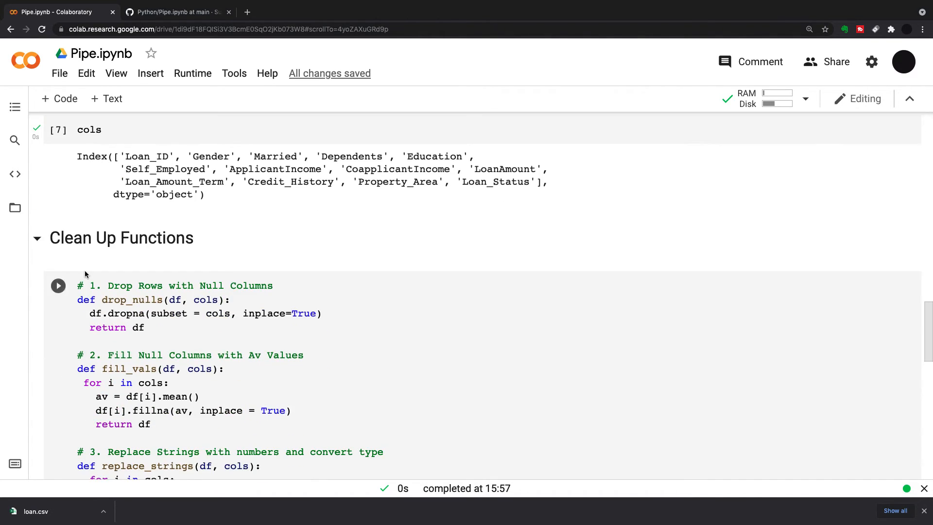
scroll(down, 3)
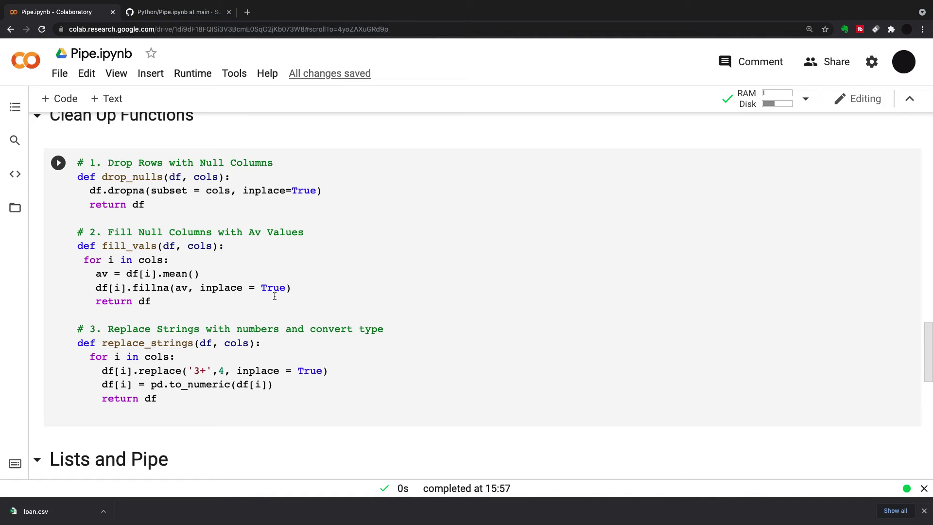
mouse_move(170, 191)
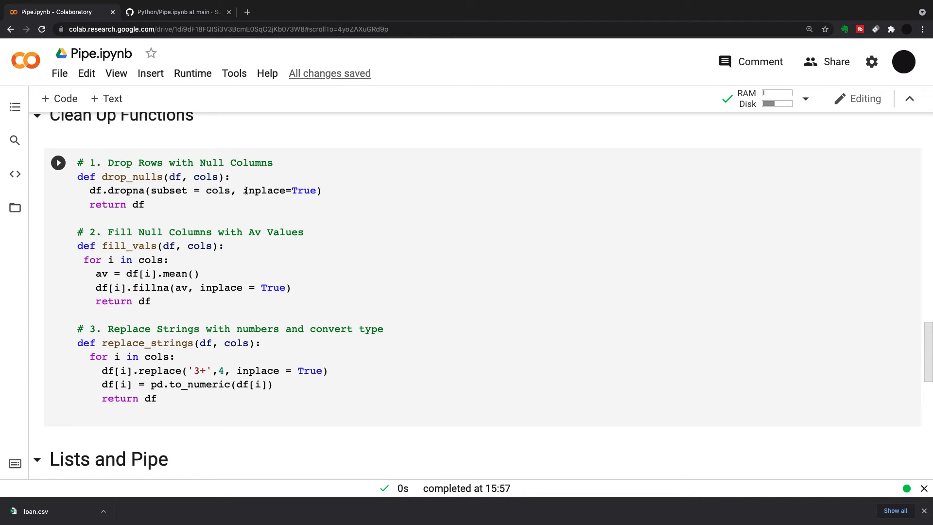
mouse_move(236, 309)
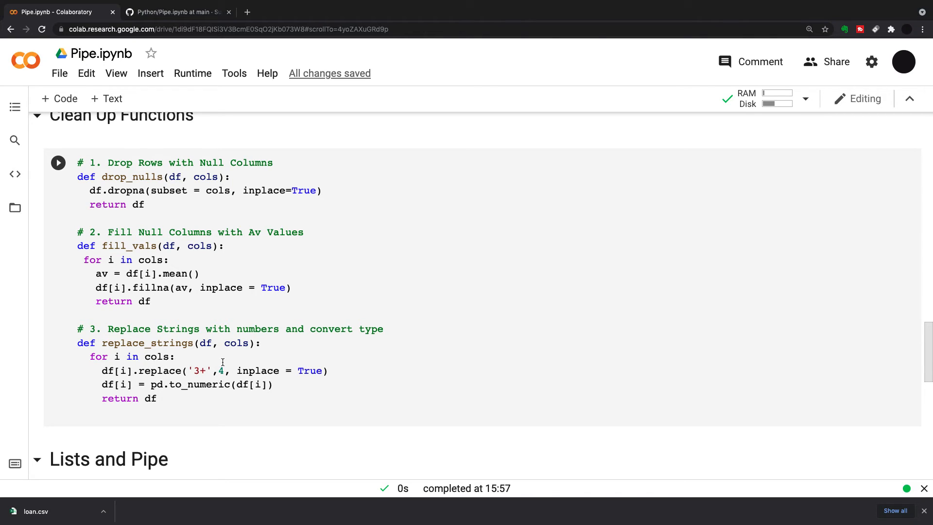
mouse_move(126, 384)
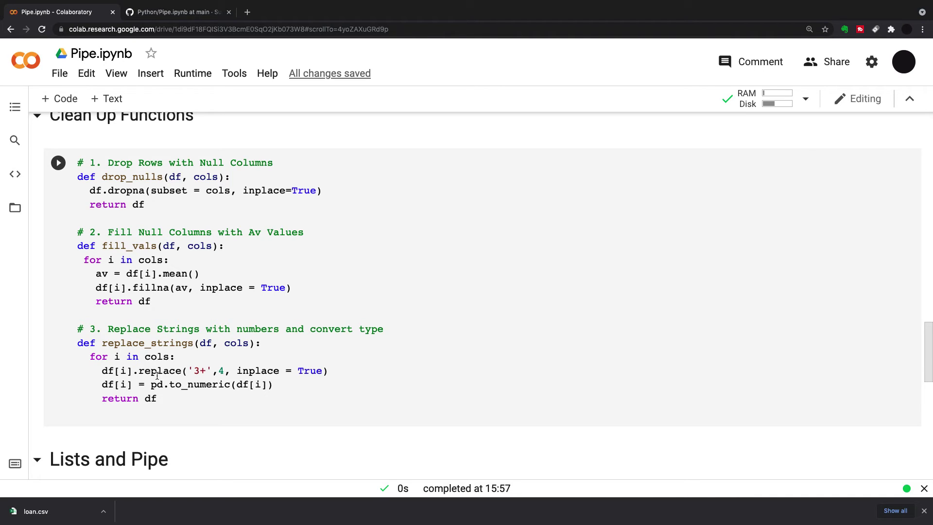
mouse_move(122, 398)
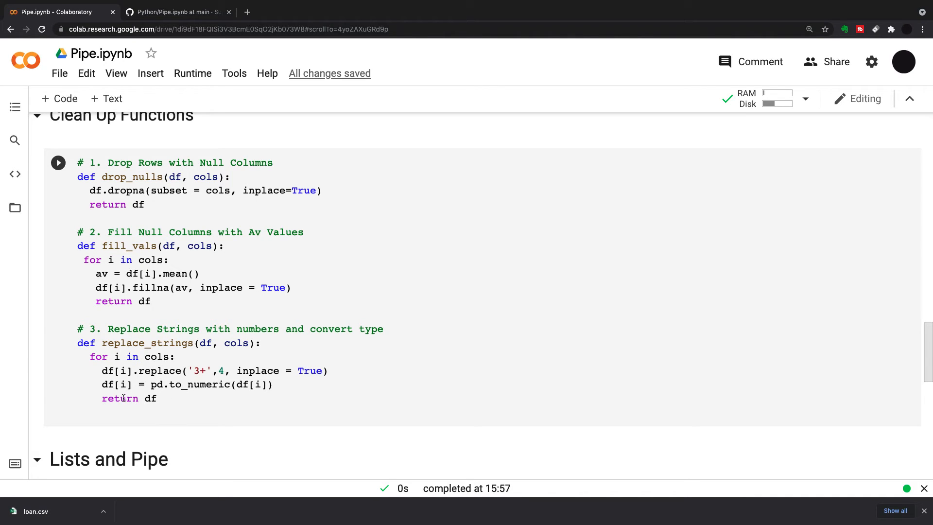
scroll(down, 3)
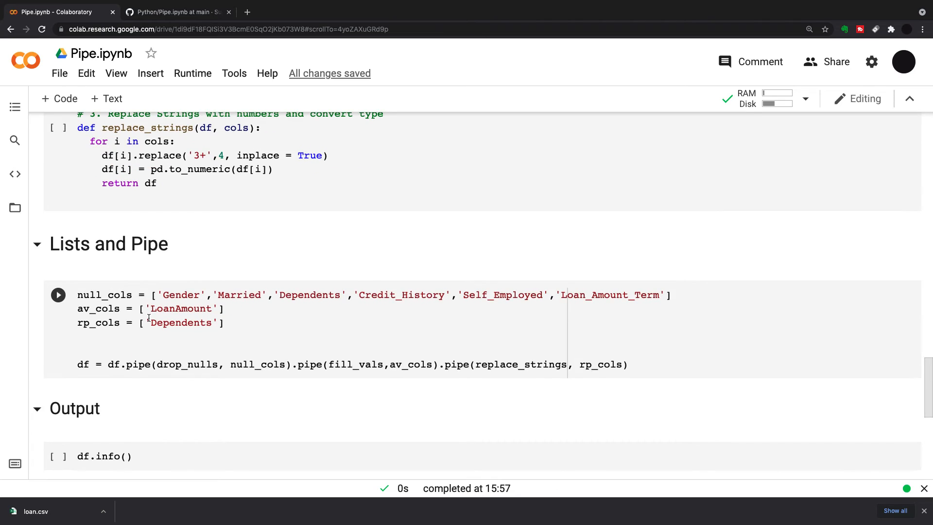
scroll(down, 3)
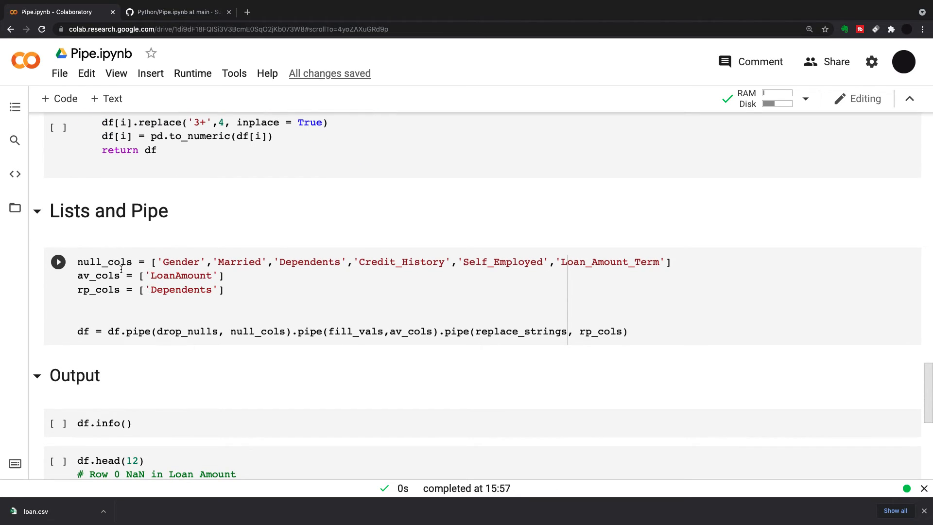
mouse_move(96, 250)
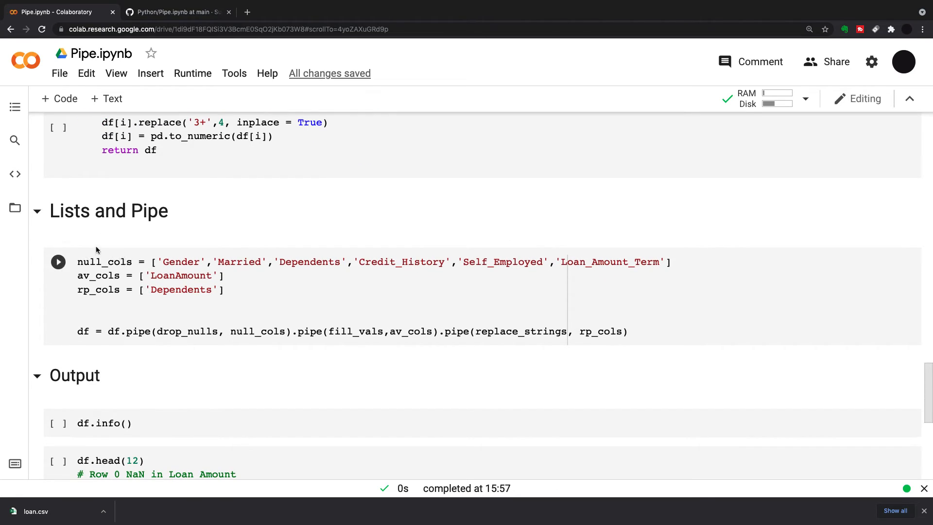
scroll(up, 3)
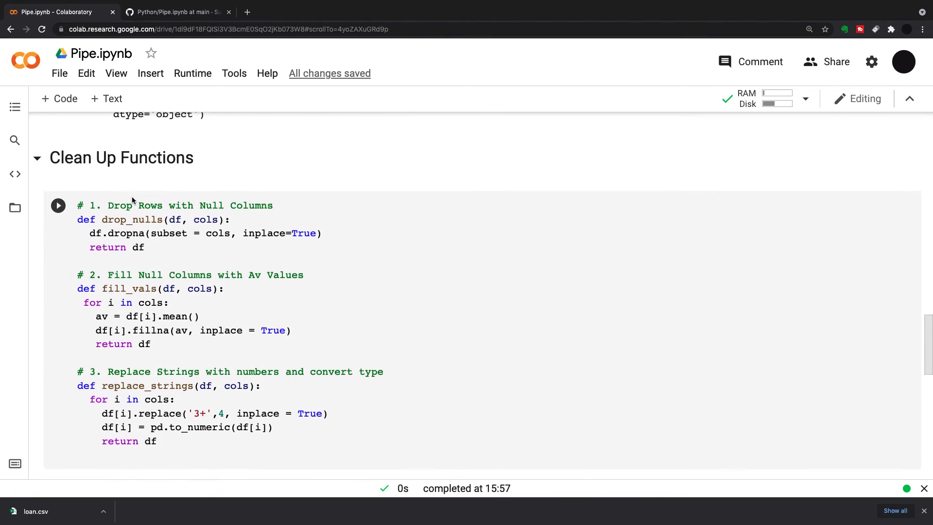
scroll(down, 3)
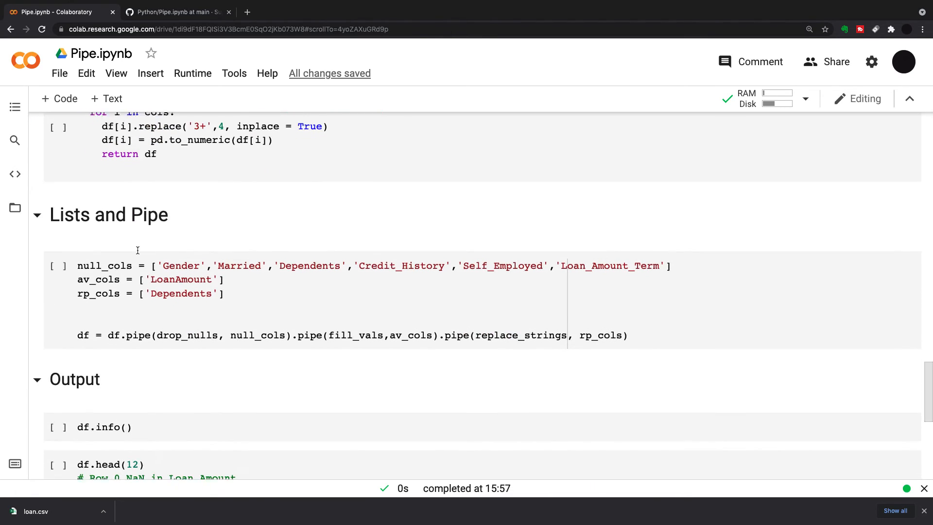
scroll(up, 3)
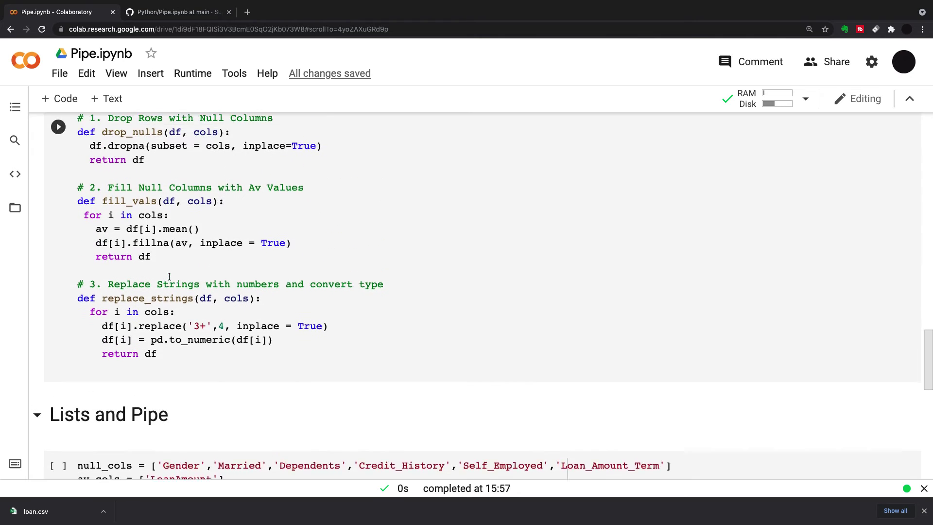
scroll(up, 3)
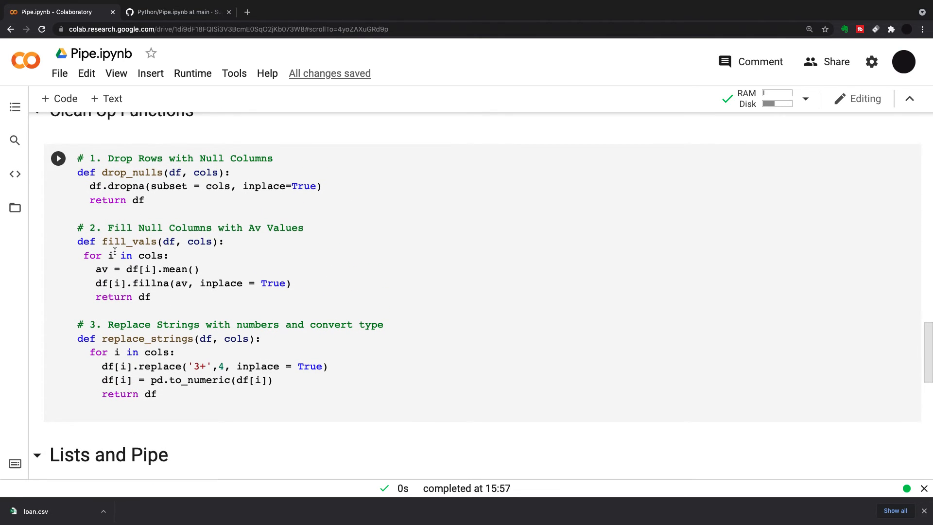
scroll(down, 3)
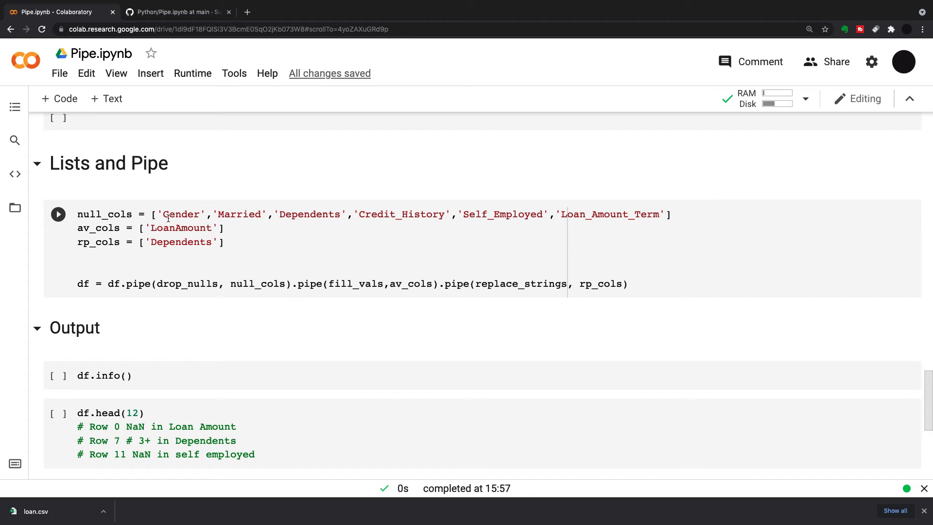
scroll(up, 3)
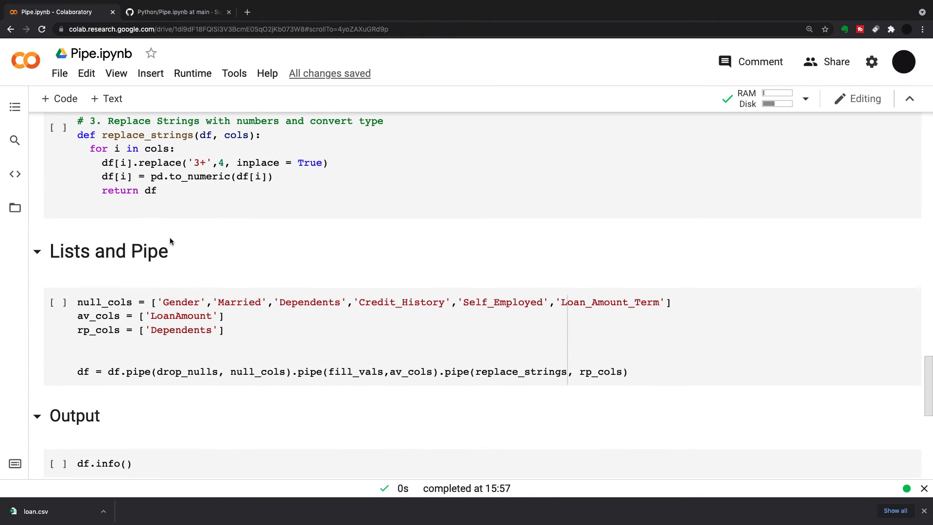
scroll(down, 3)
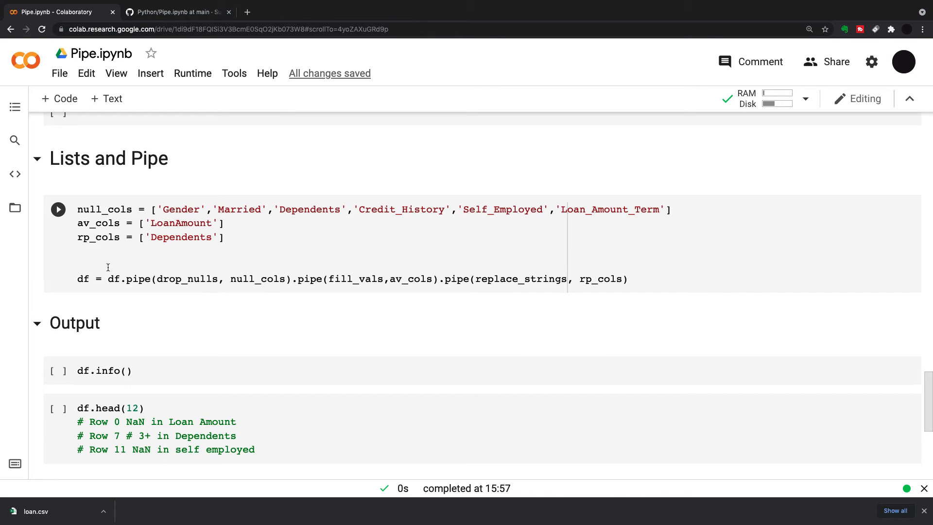
mouse_move(177, 271)
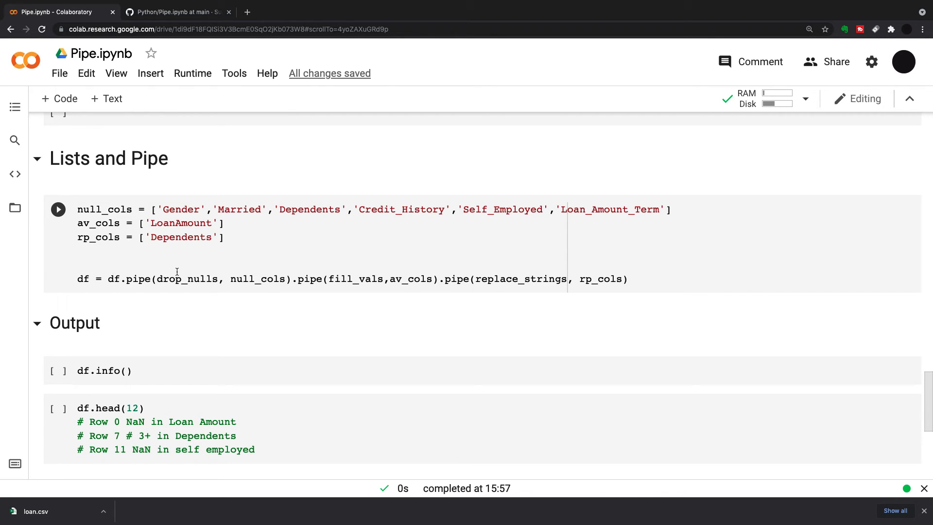
scroll(up, 3)
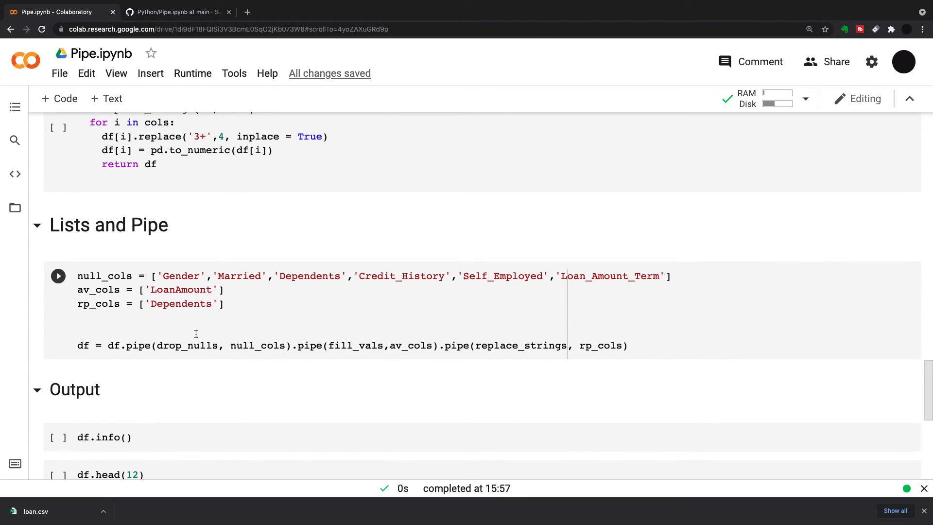
mouse_move(266, 276)
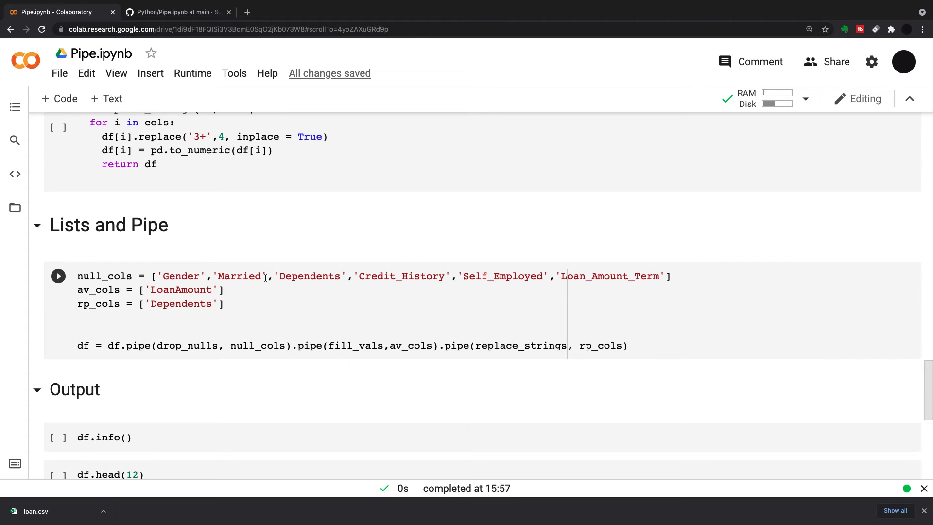
mouse_move(291, 345)
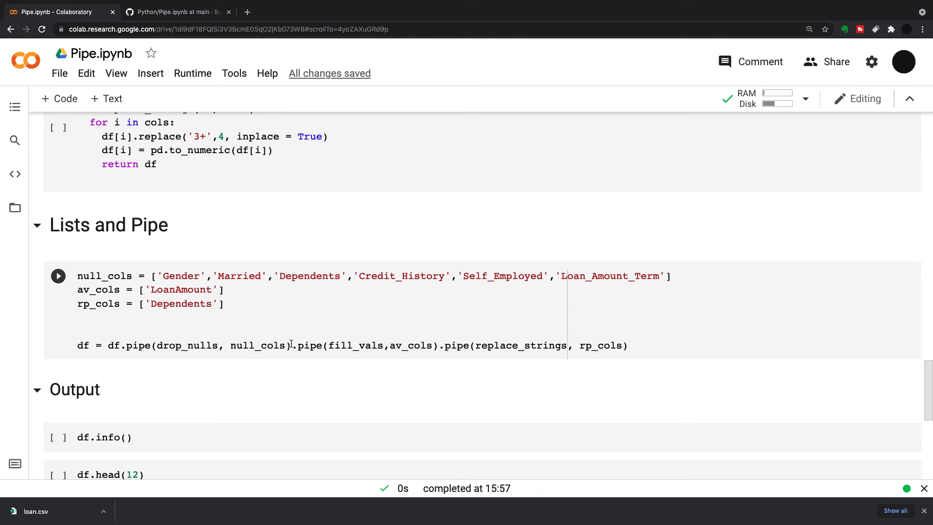
scroll(up, 3)
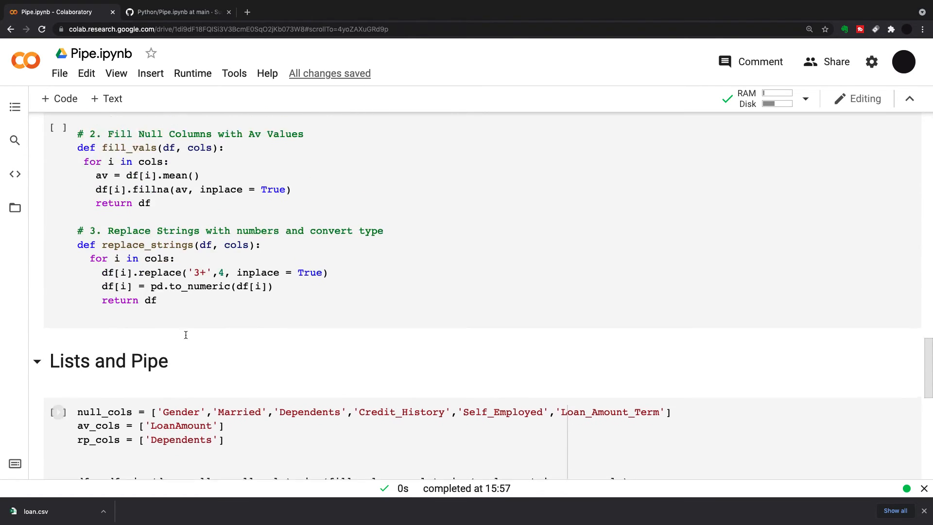
scroll(down, 3)
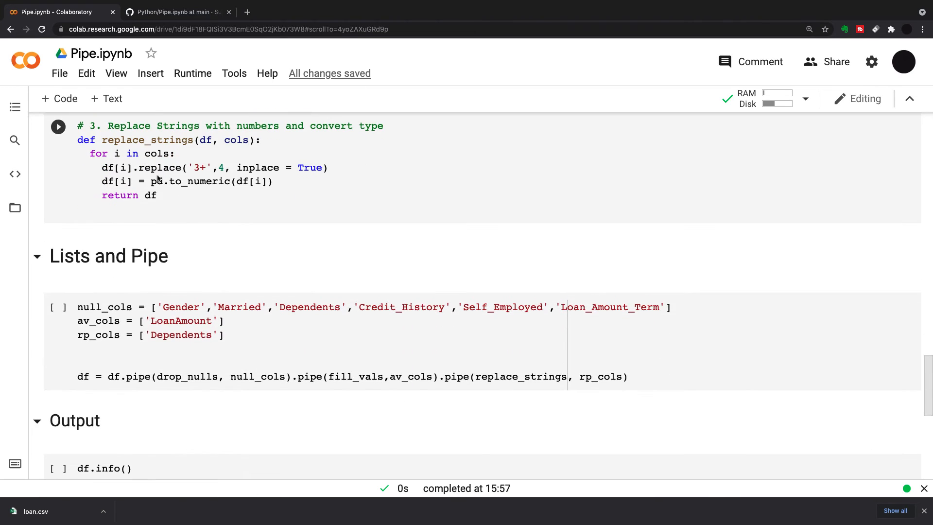
click(320, 352)
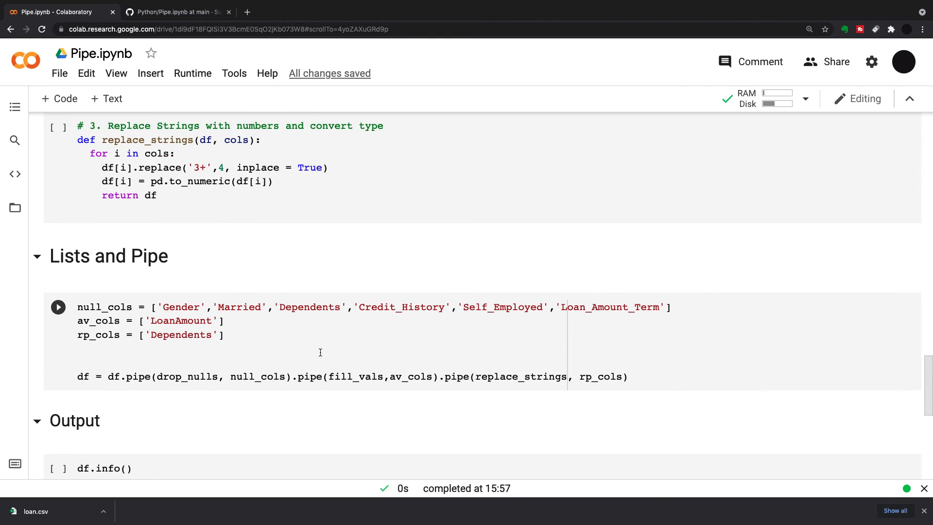
mouse_move(355, 354)
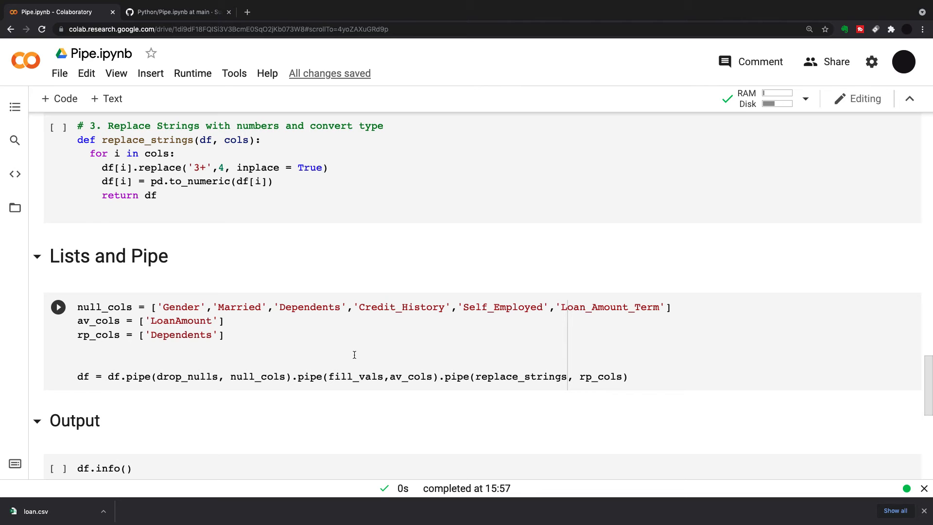
scroll(up, 3)
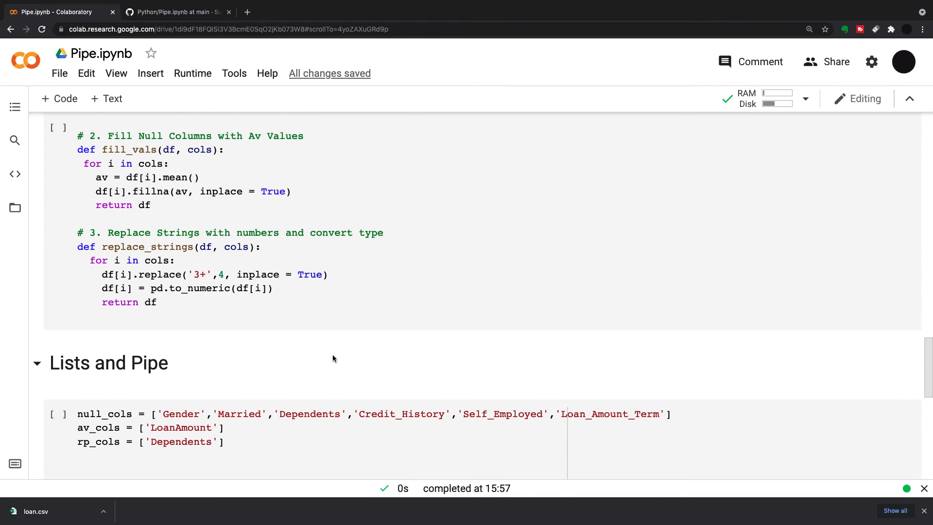
scroll(down, 3)
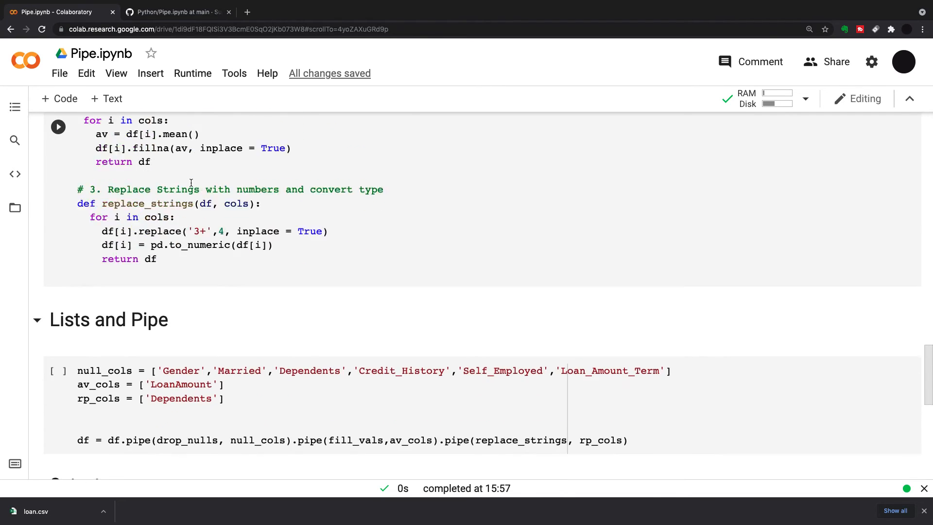
scroll(down, 3)
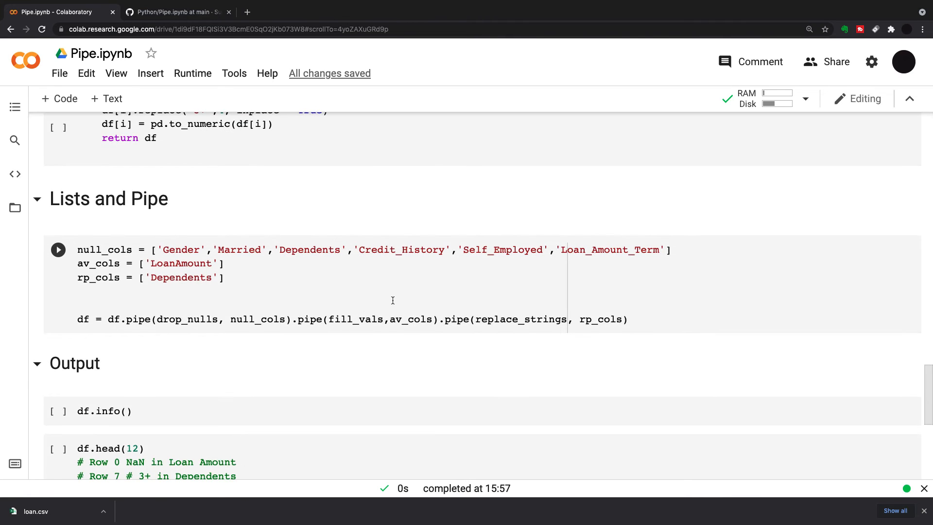
scroll(up, 3)
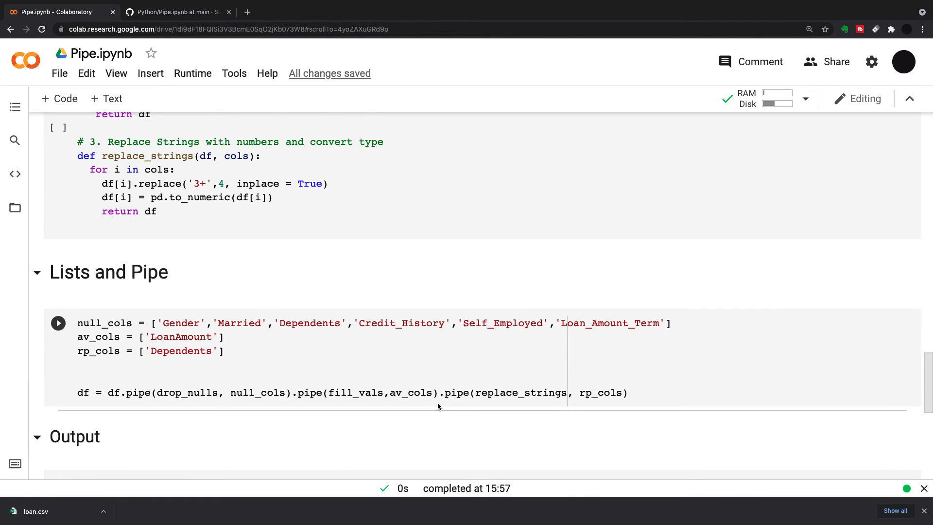
mouse_move(450, 381)
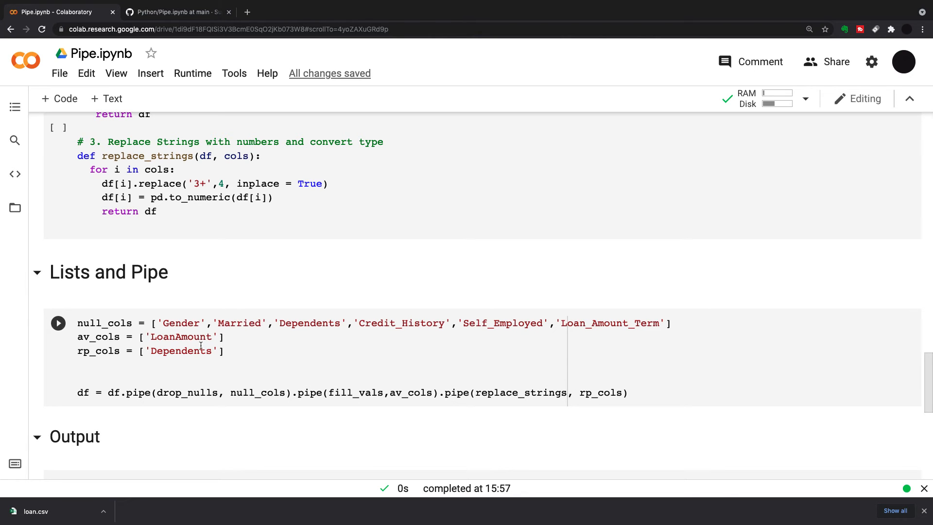
scroll(up, 3)
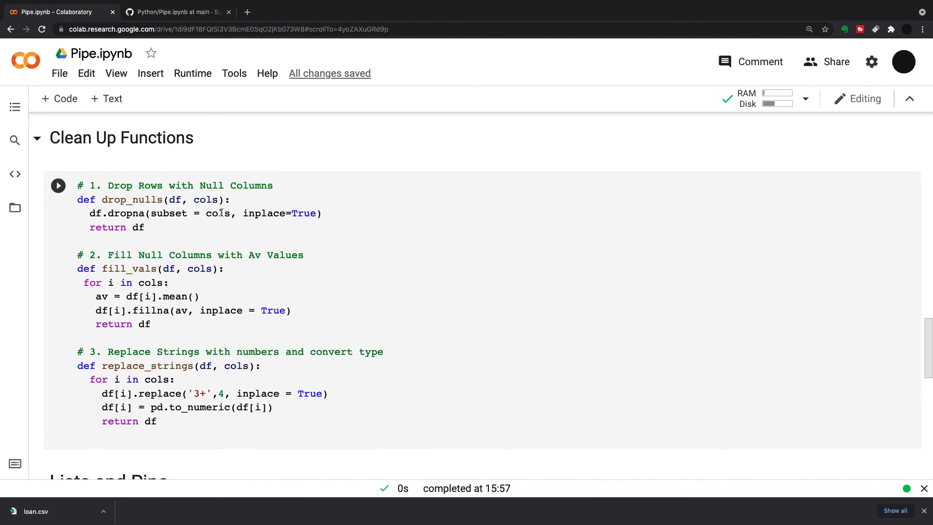
scroll(down, 3)
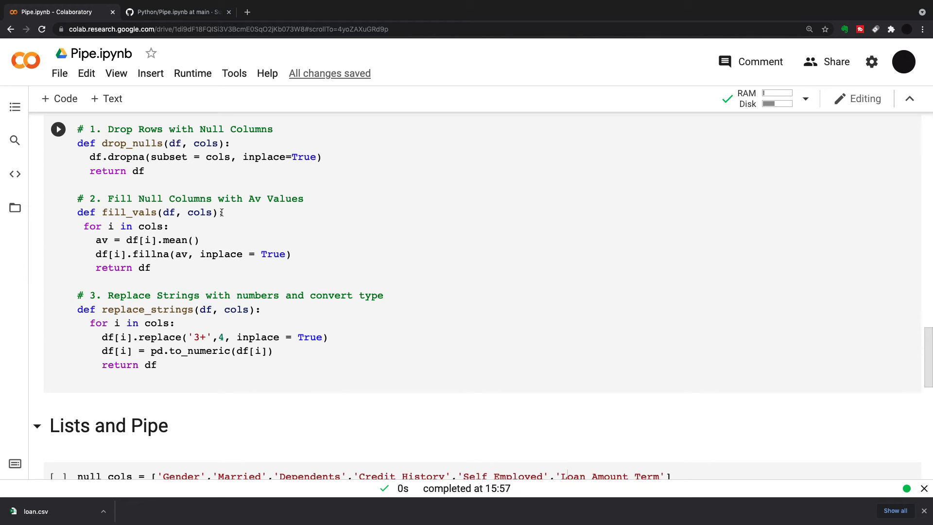
mouse_move(132, 221)
text(:)
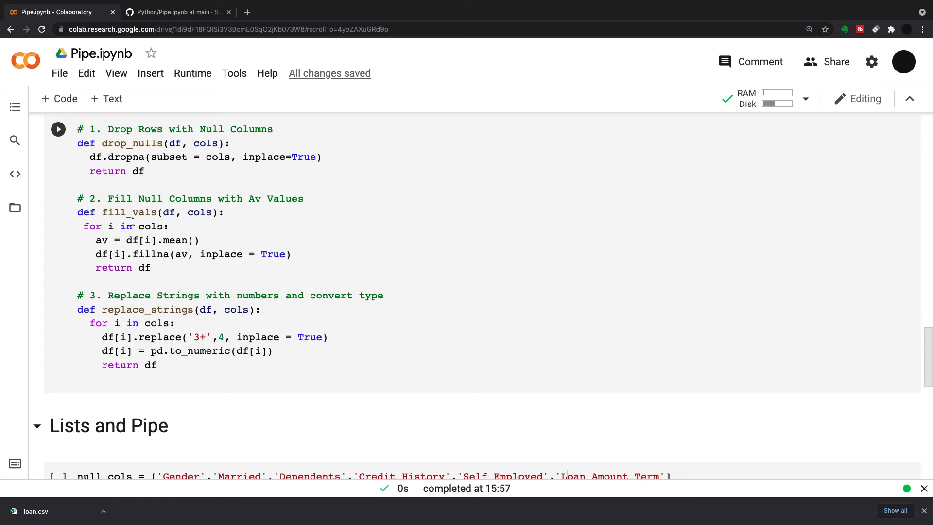
scroll(down, 3)
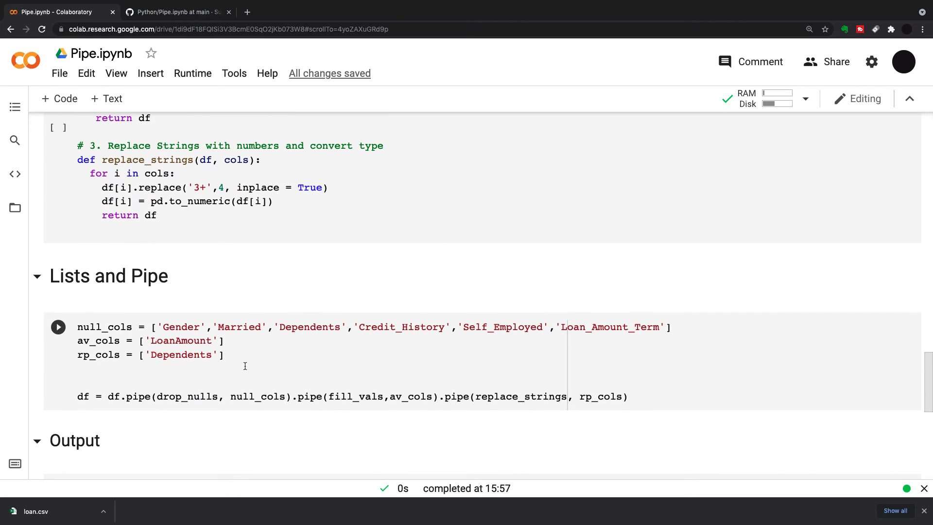
scroll(up, 3)
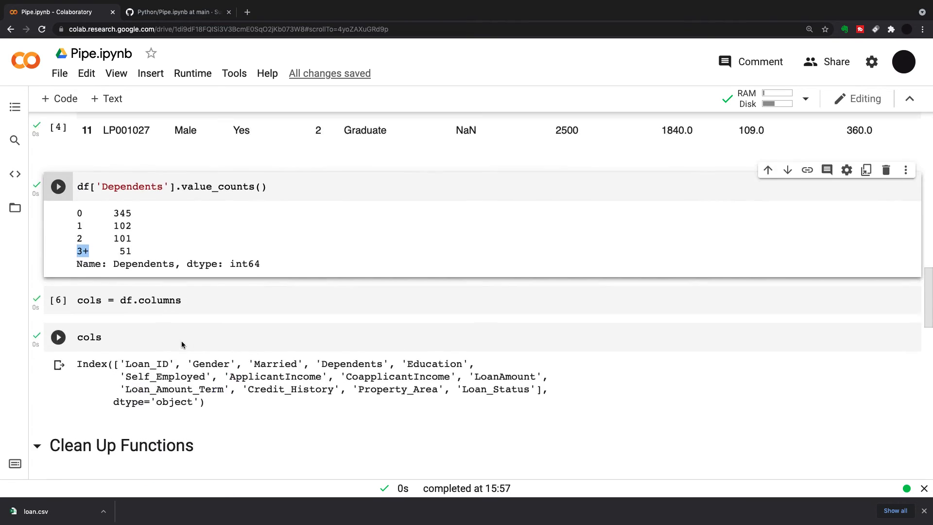
Scroll past the Clean Up Functions cell to the pipe cell and its 499-entry df.info() output
scroll(down, 3)
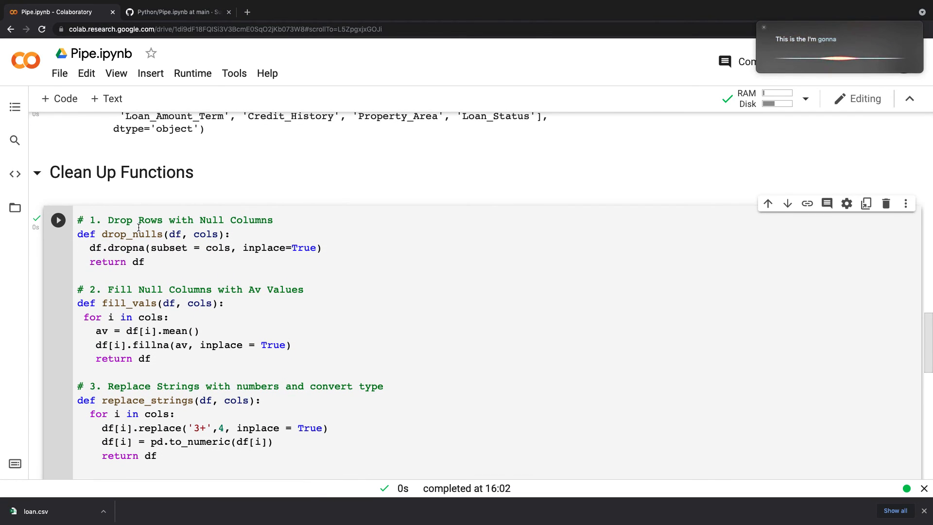
scroll(down, 3)
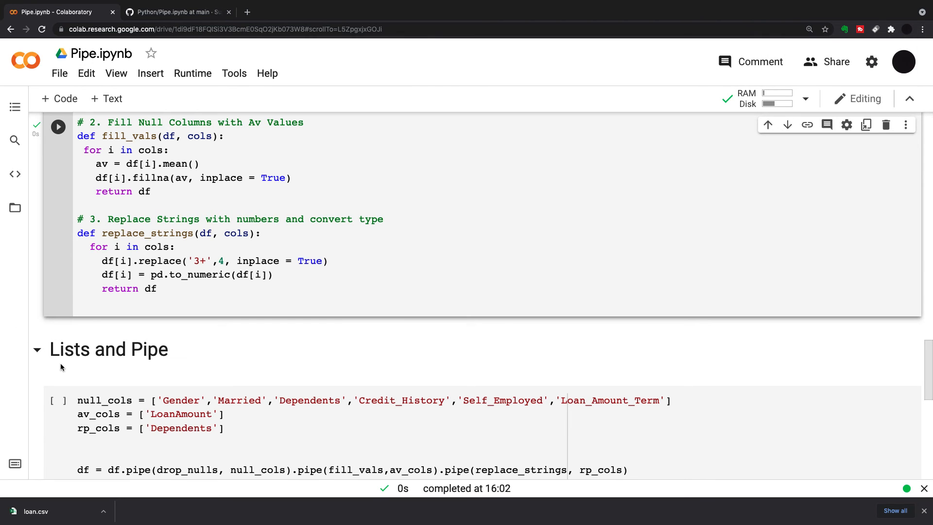
scroll(down, 3)
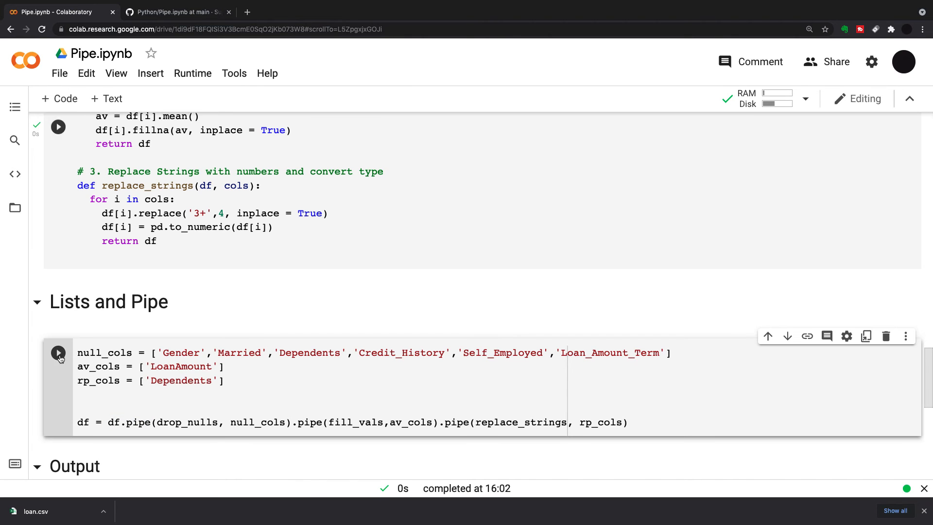
scroll(down, 3)
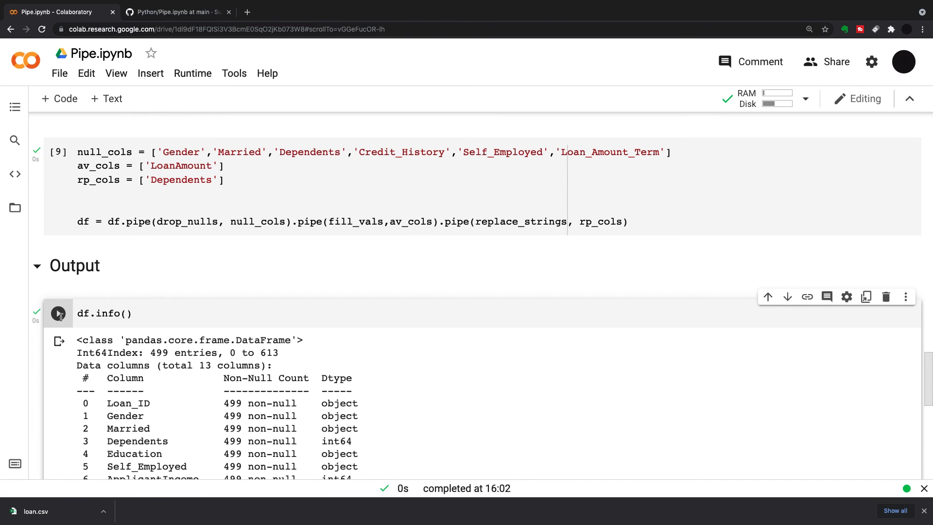
scroll(down, 3)
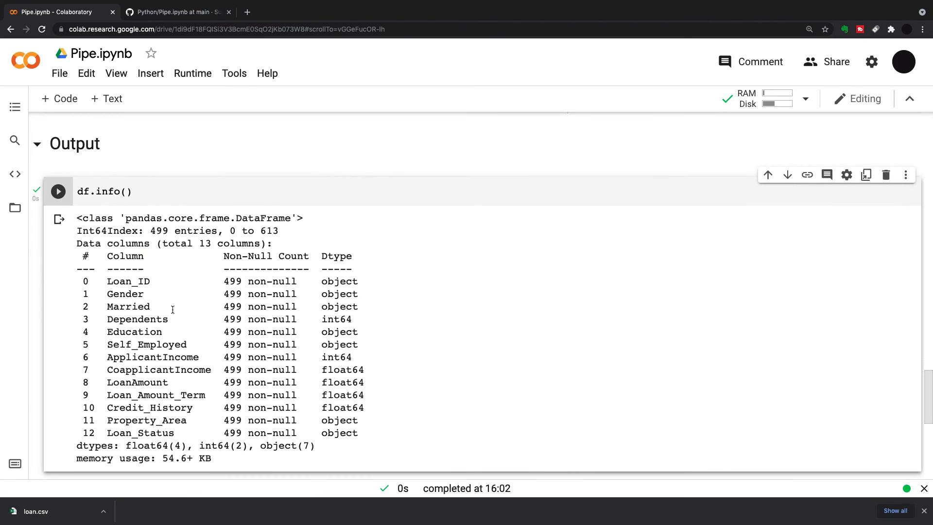
mouse_move(237, 273)
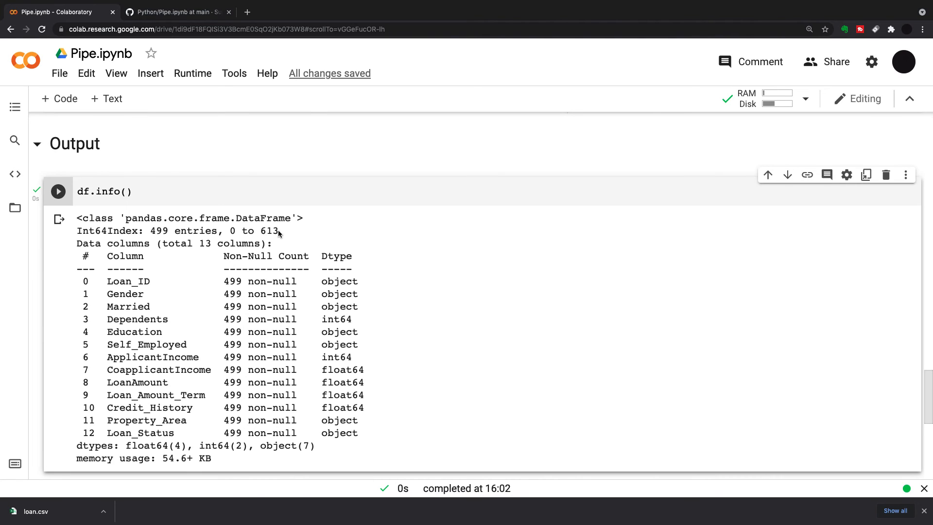
mouse_move(165, 231)
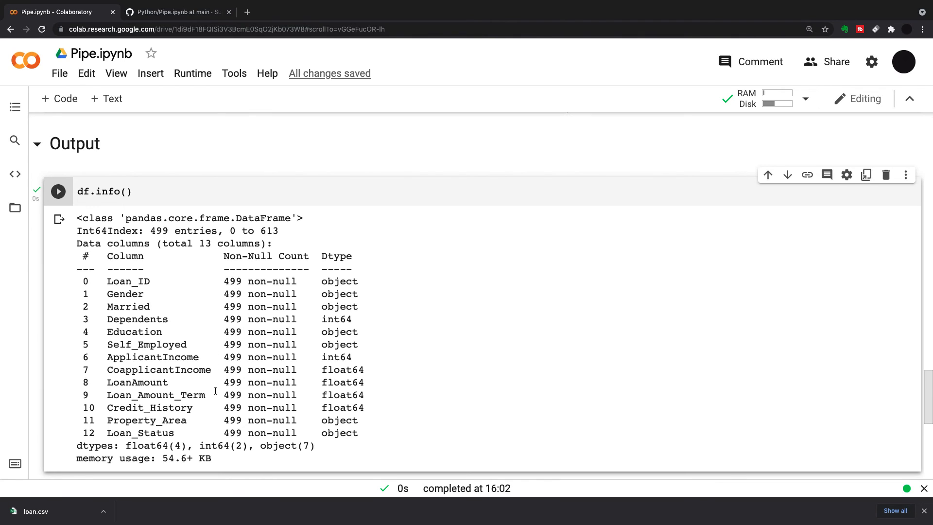
mouse_move(127, 316)
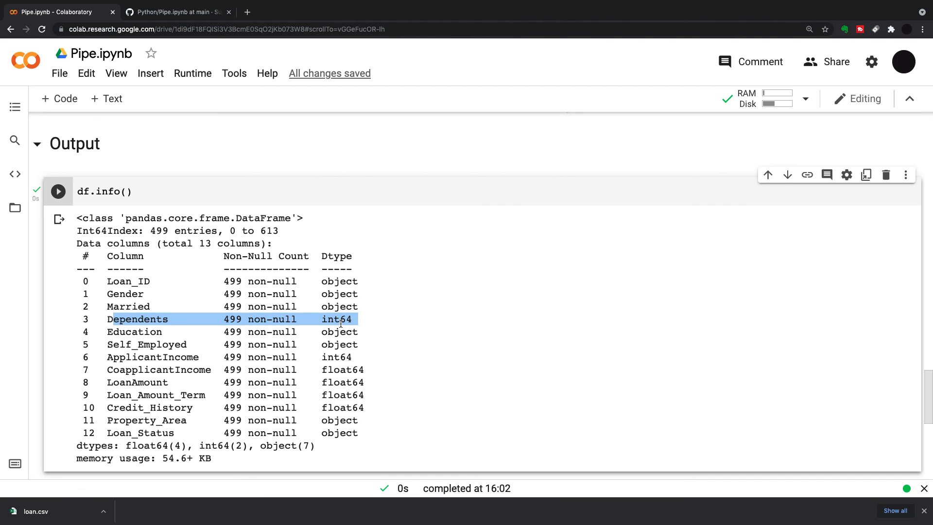
scroll(down, 3)
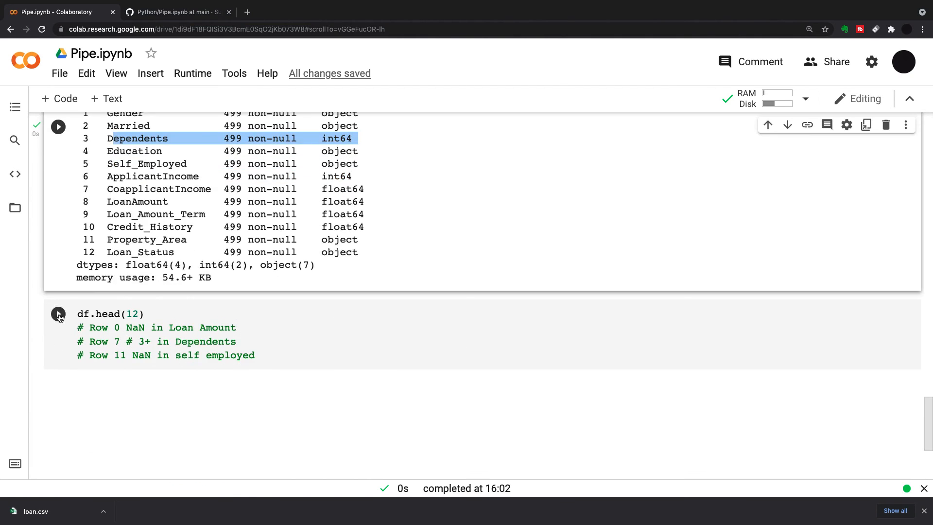
Rerun df.head(12) and select row 0's LoanAmount 144.735417 and row 7's Dependents 4
click(57, 314)
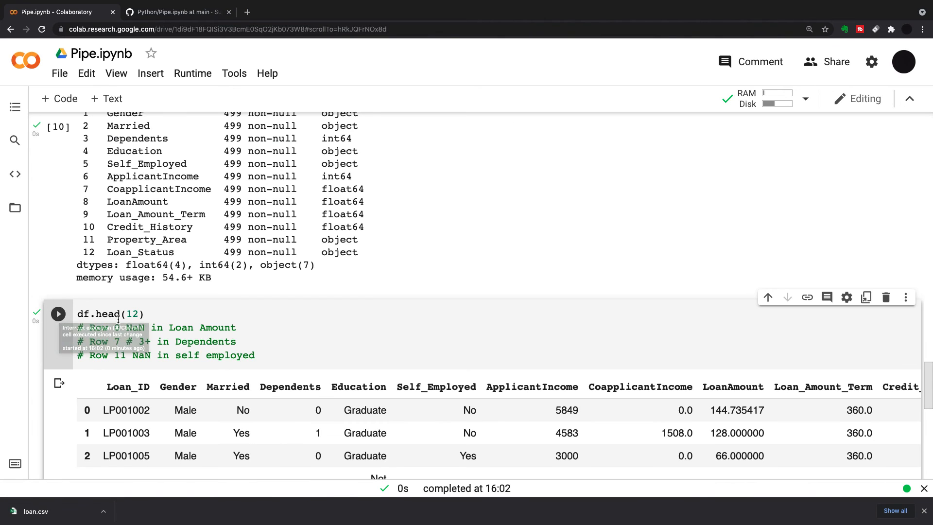
scroll(down, 3)
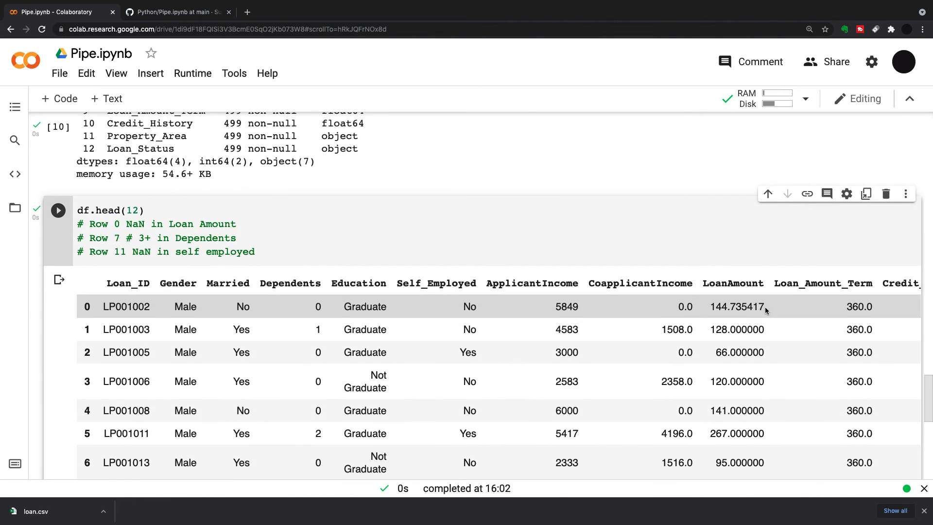
double_click(737, 307)
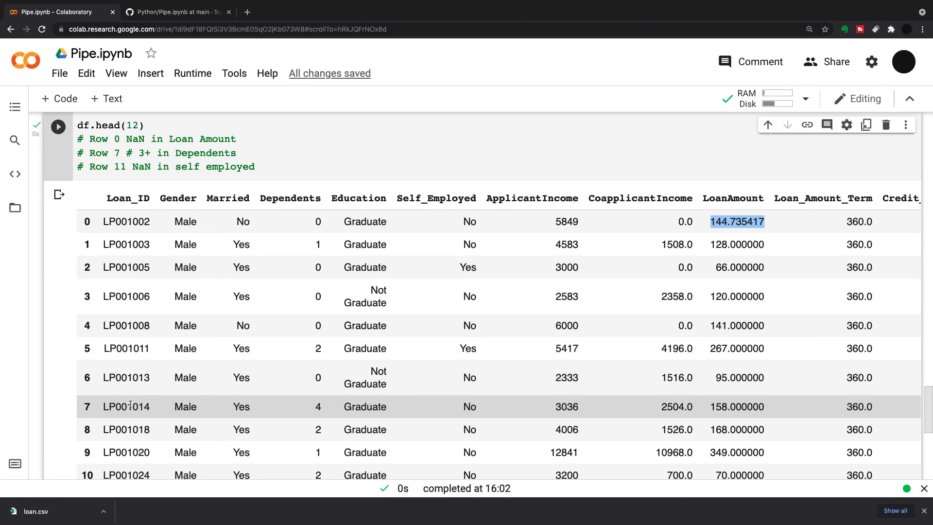
click(318, 406)
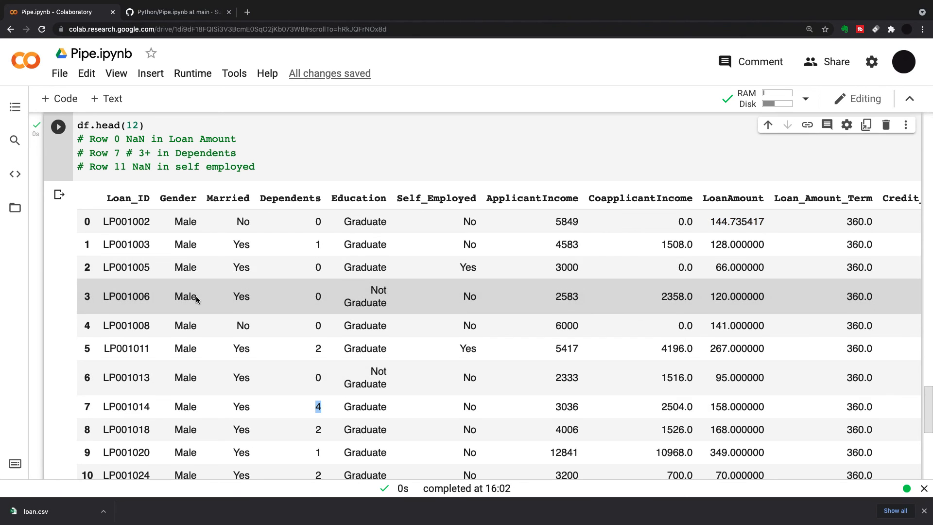
scroll(down, 3)
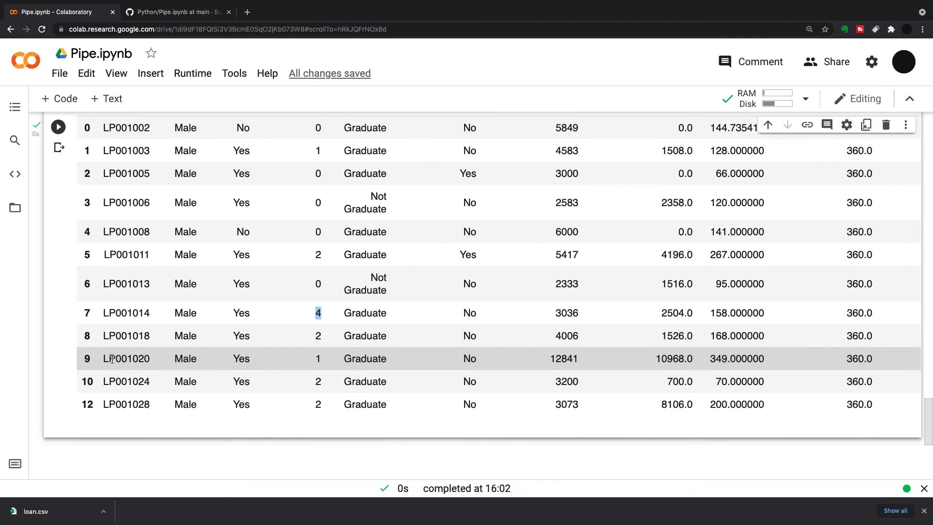
scroll(up, 3)
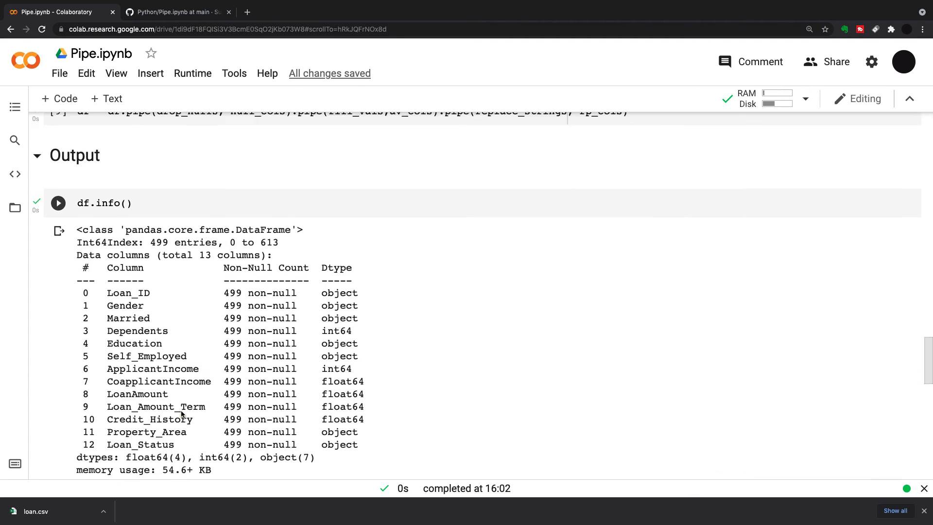
scroll(up, 3)
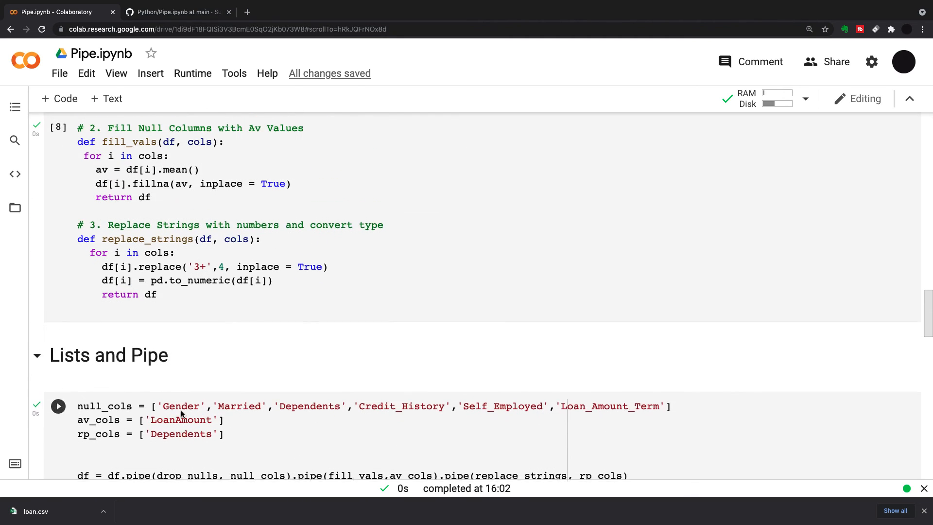
scroll(up, 3)
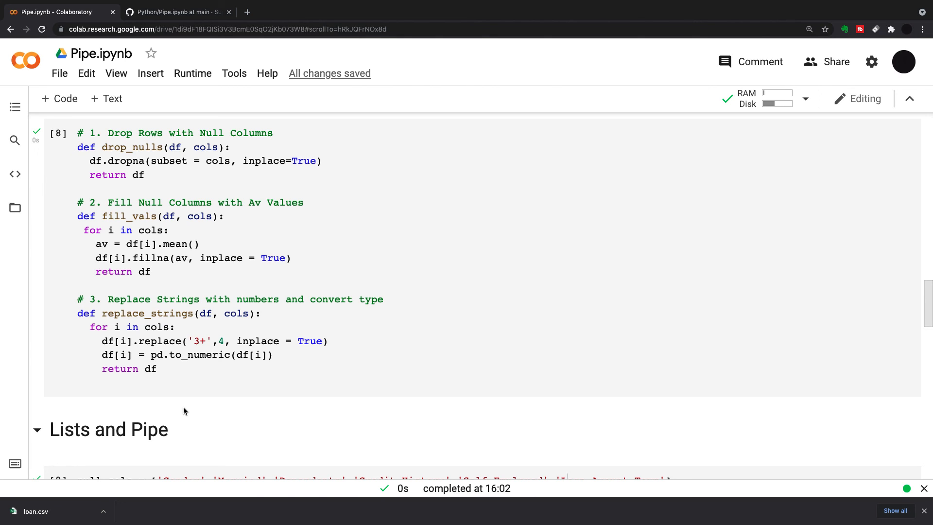
scroll(down, 3)
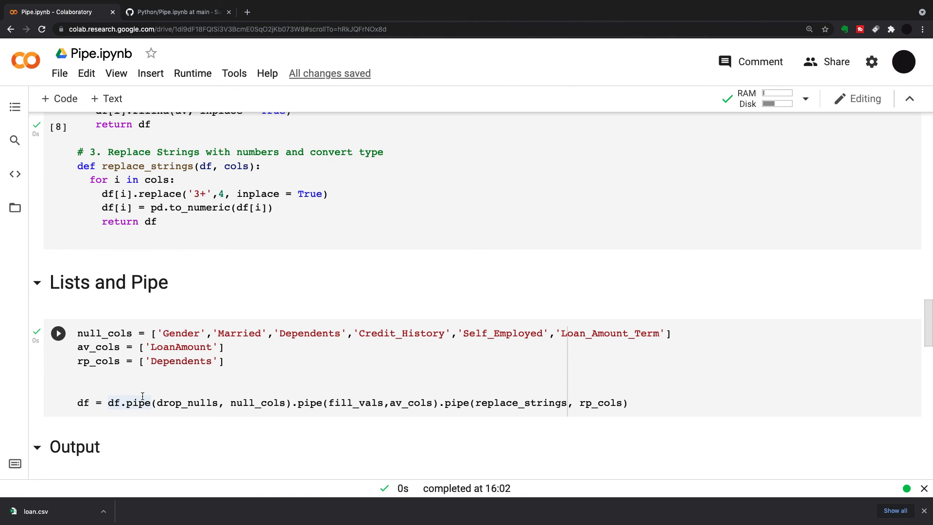
scroll(down, 3)
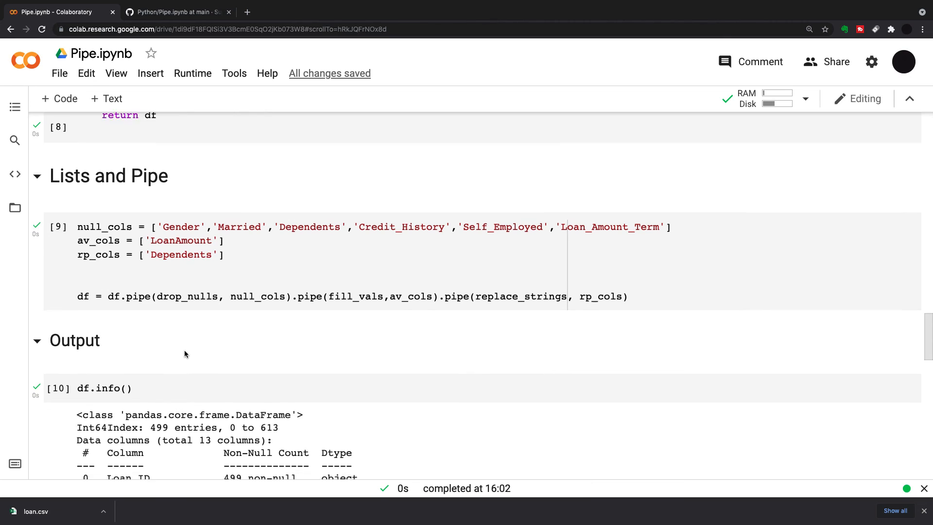
Switch to the GitHub tab and view the original 614-entry df.info() output in Pipe.ipynb
click(176, 12)
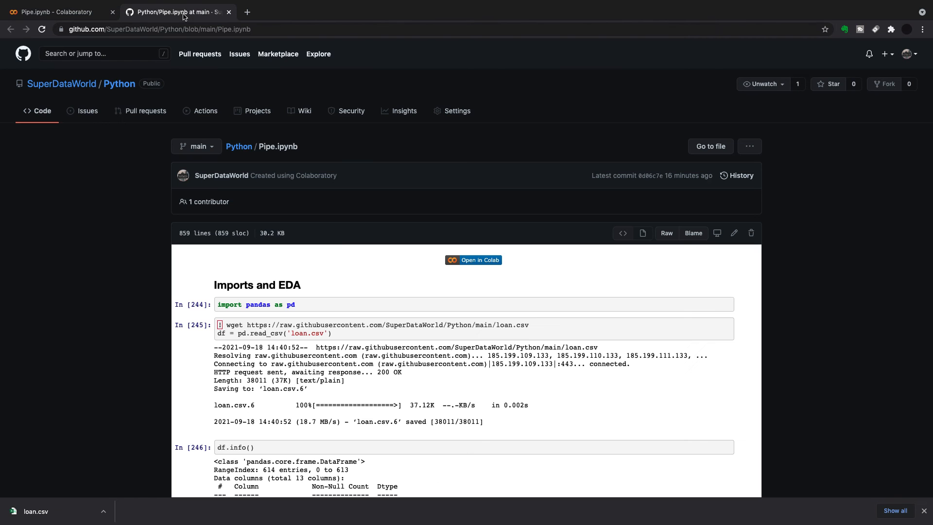
scroll(down, 3)
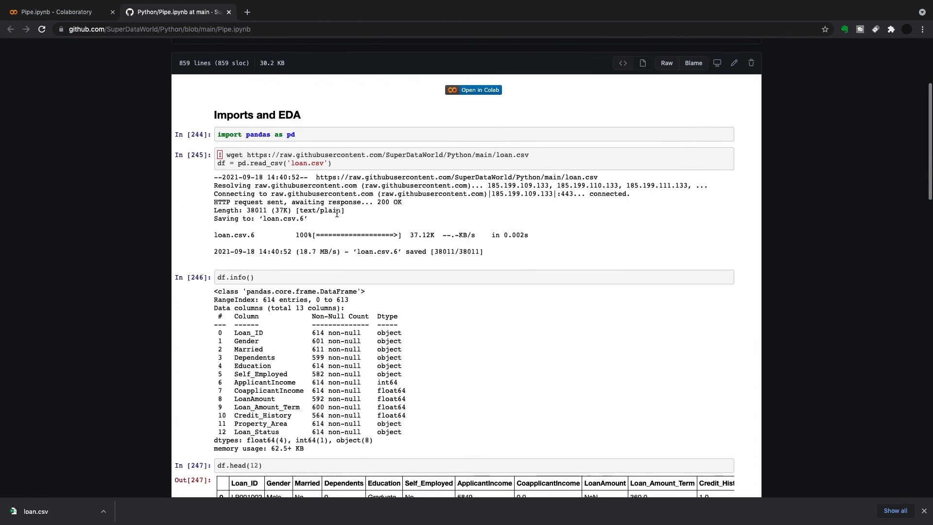
mouse_move(251, 152)
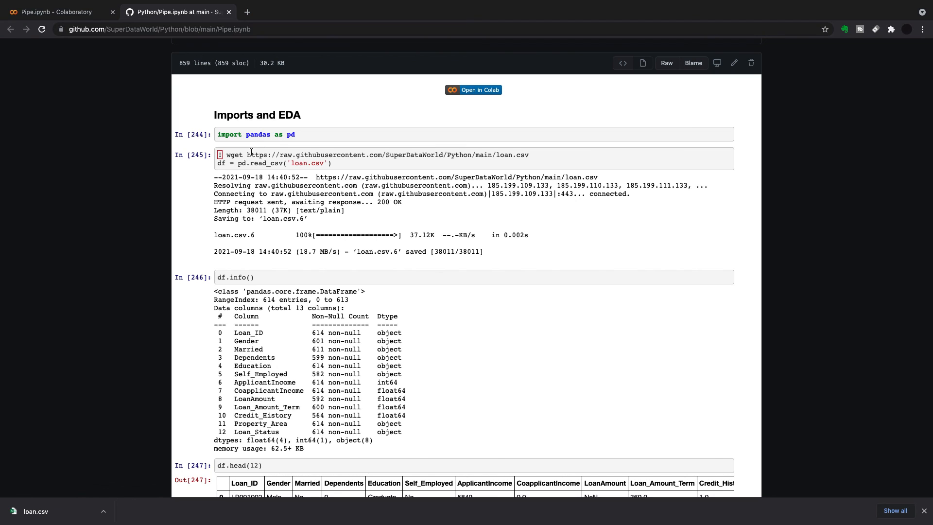
mouse_move(333, 149)
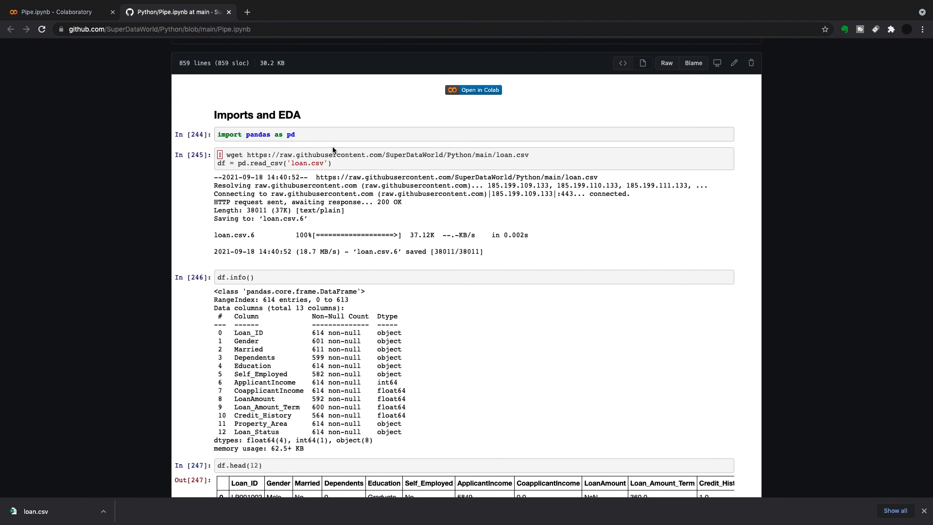
mouse_move(350, 140)
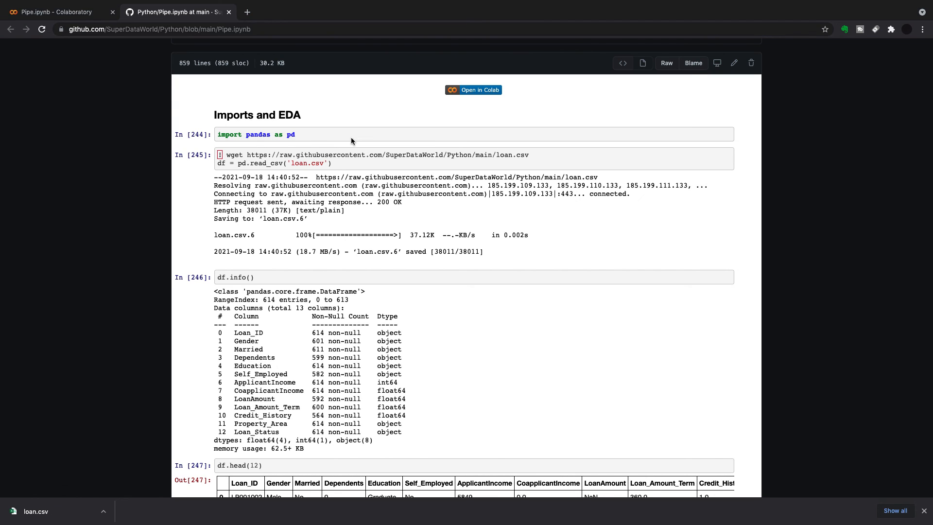
scroll(up, 3)
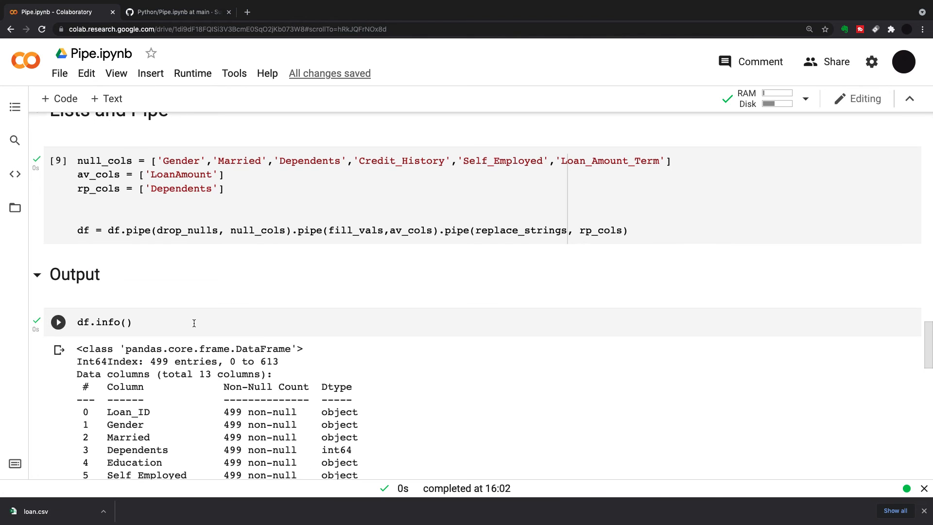
Scroll through the Colab pipe chain cell and its 499-row df.info() output
scroll(down, 3)
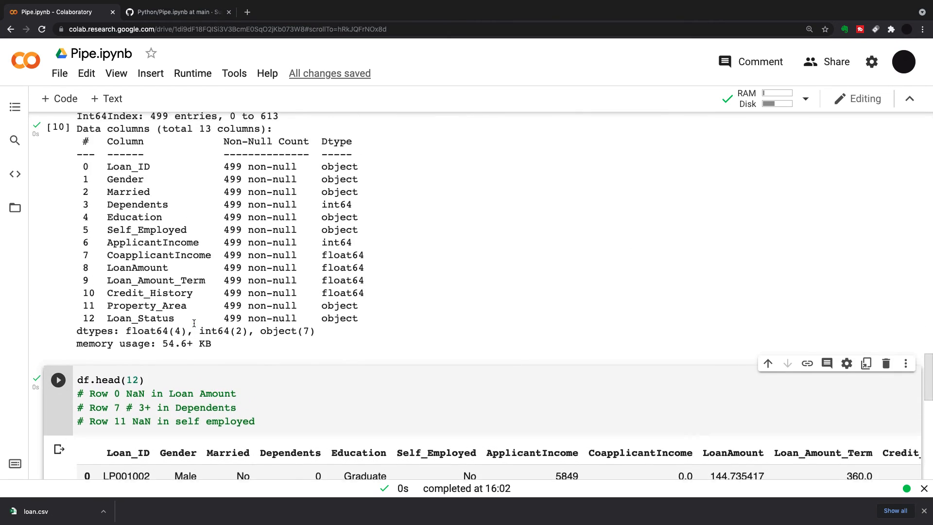
scroll(up, 3)
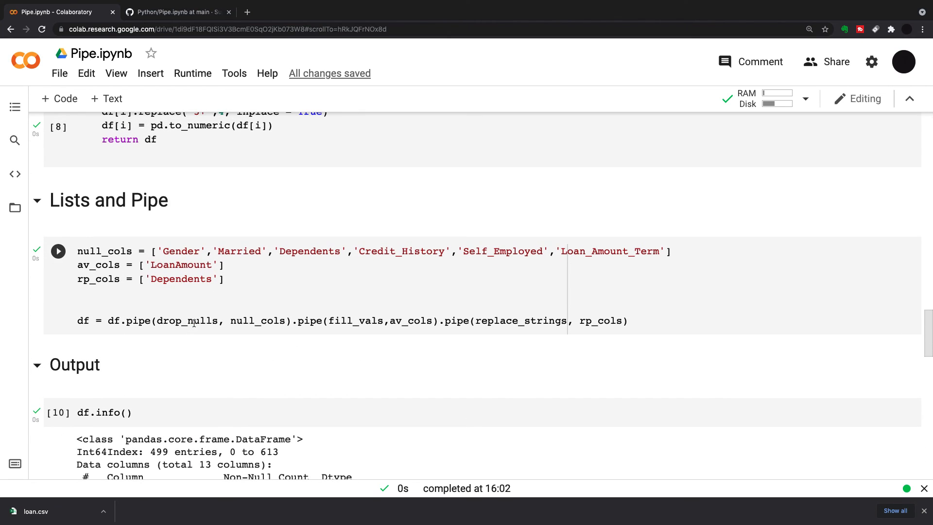